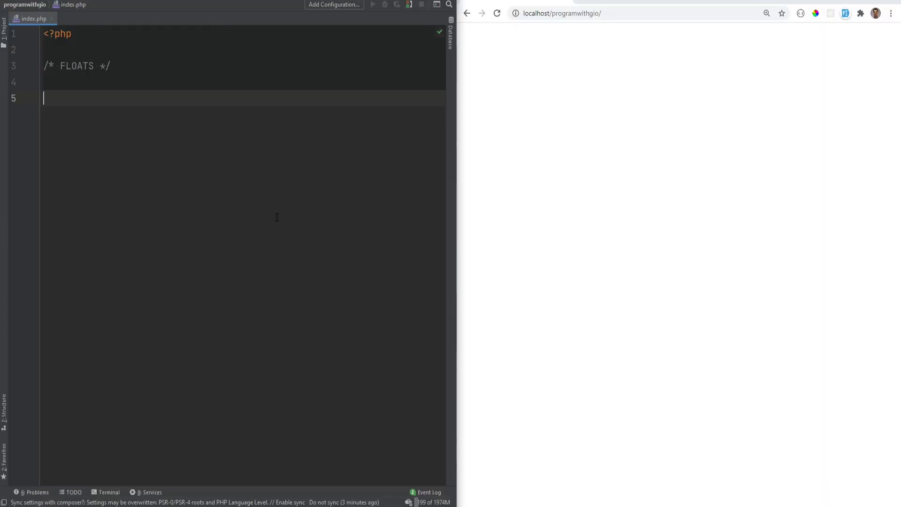
Assign $x = 13.5 and echo it, then change the literal to 13.5e3 and 13.5e-3, showing 0.0135.
text($x = 13.5;)
text(echo)
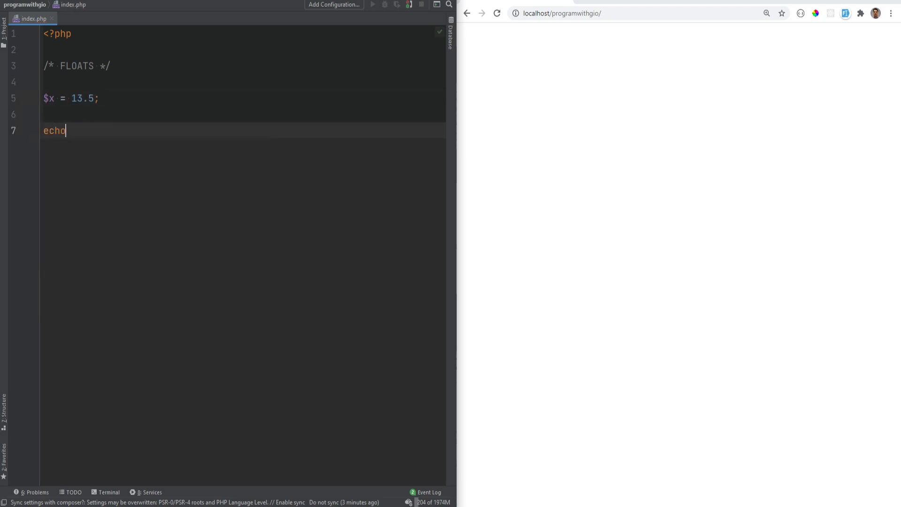
text($x;)
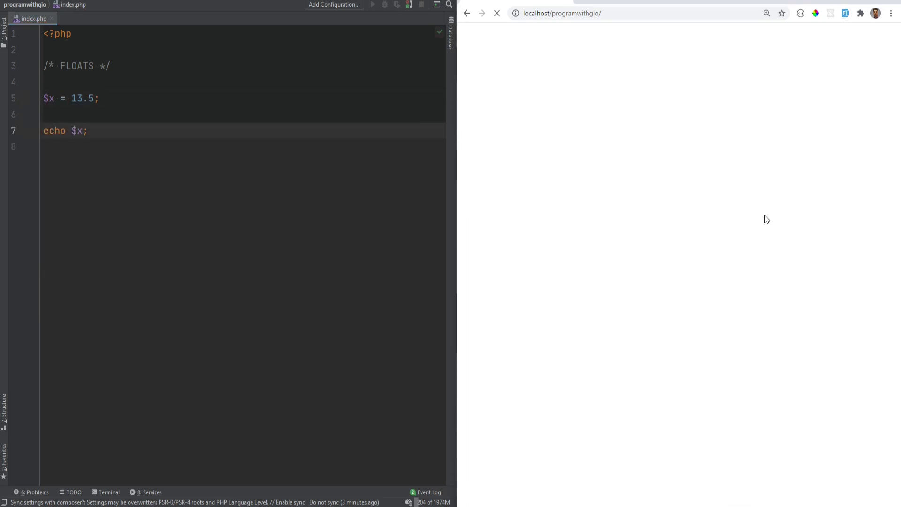
click(496, 12)
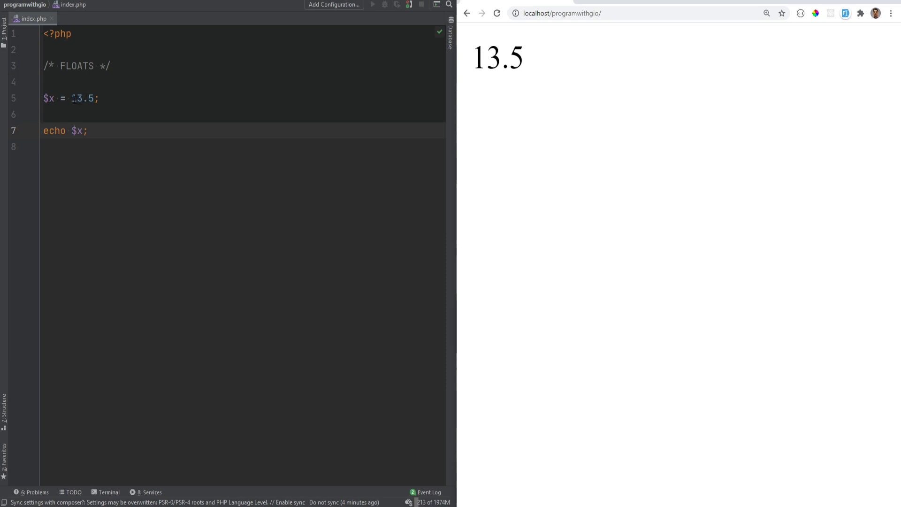
click(95, 98)
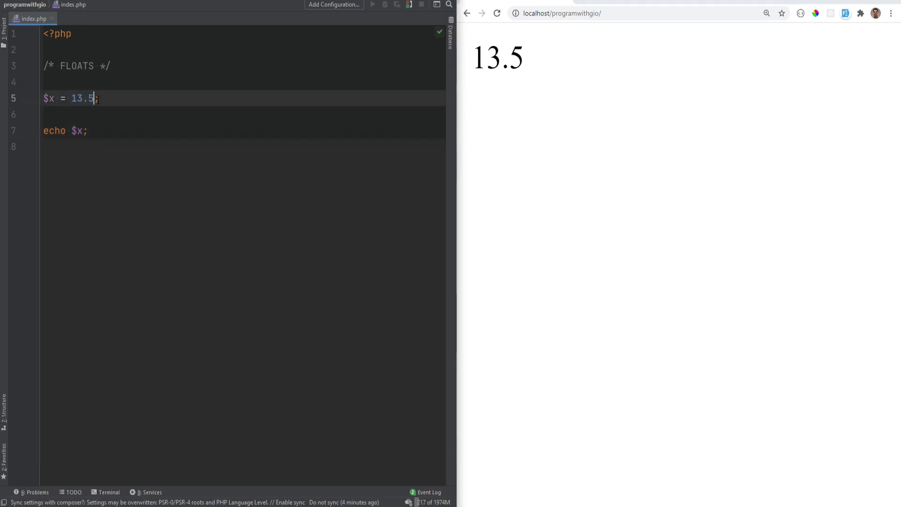
text(e3)
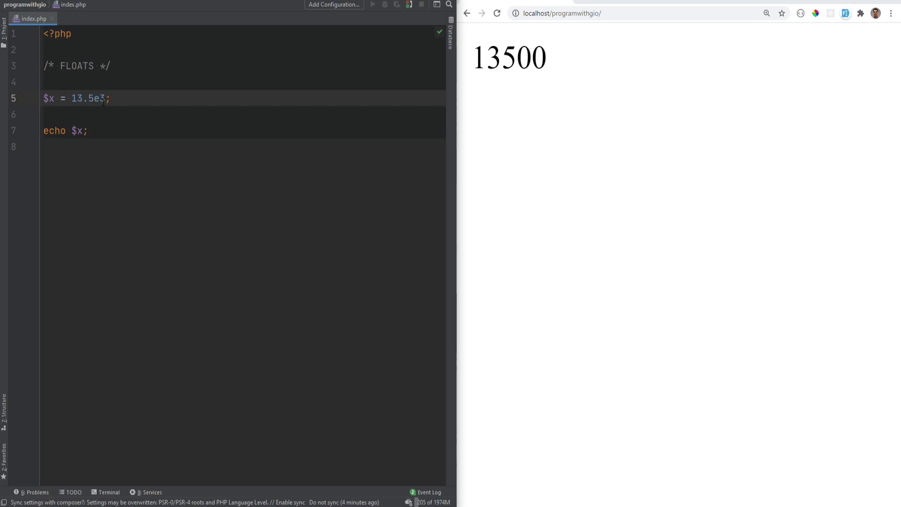
text(-)
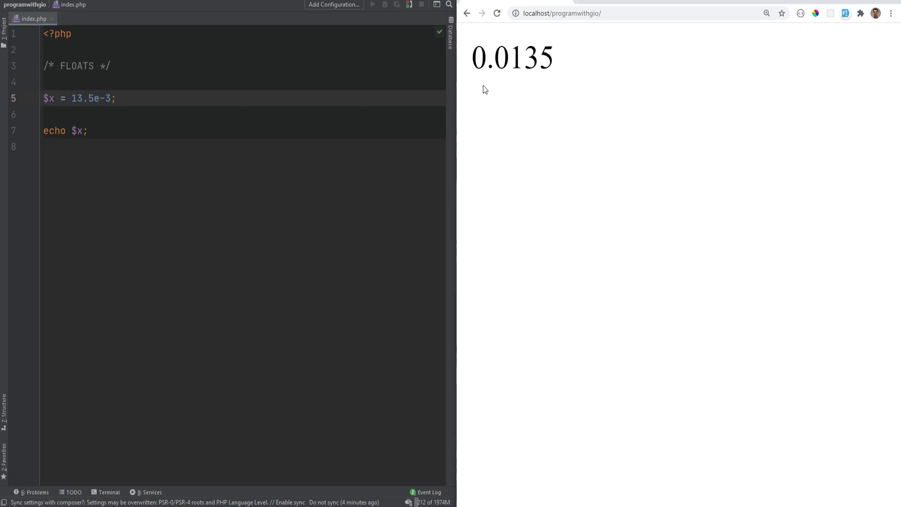
click(87, 130)
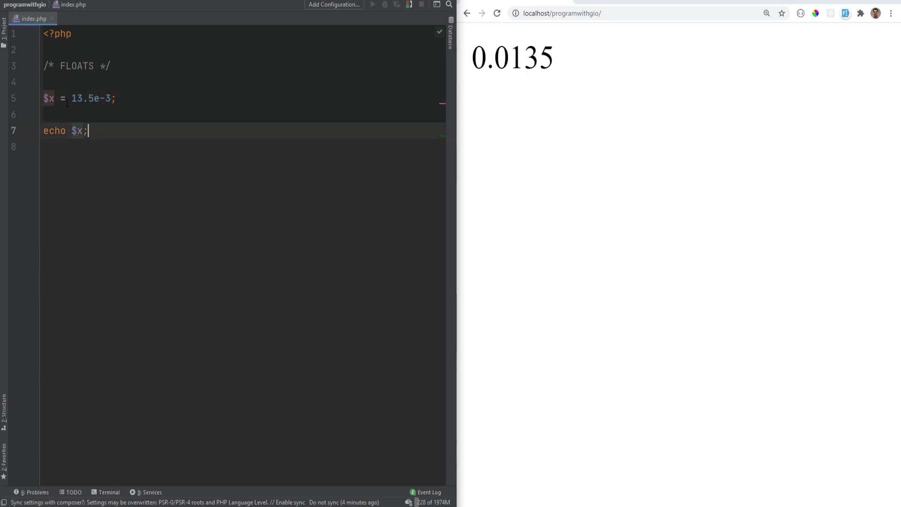
click(126, 114)
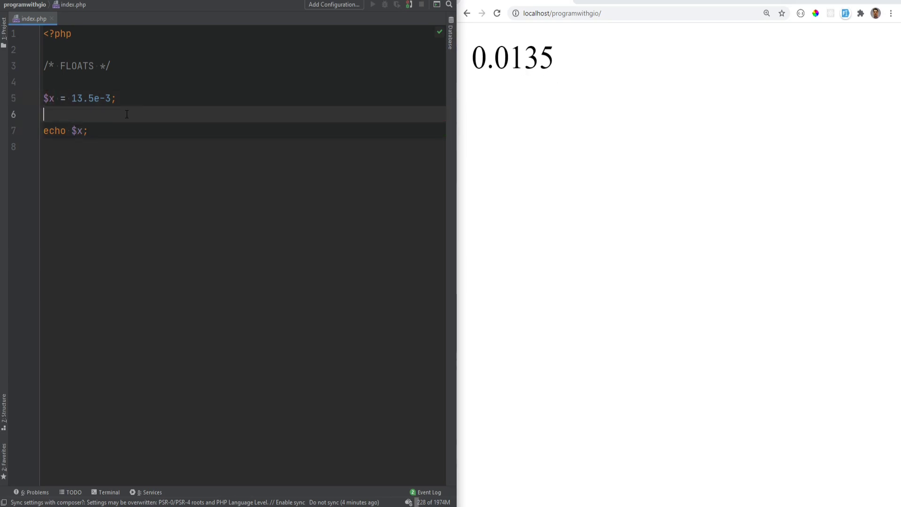
text(var_dump()
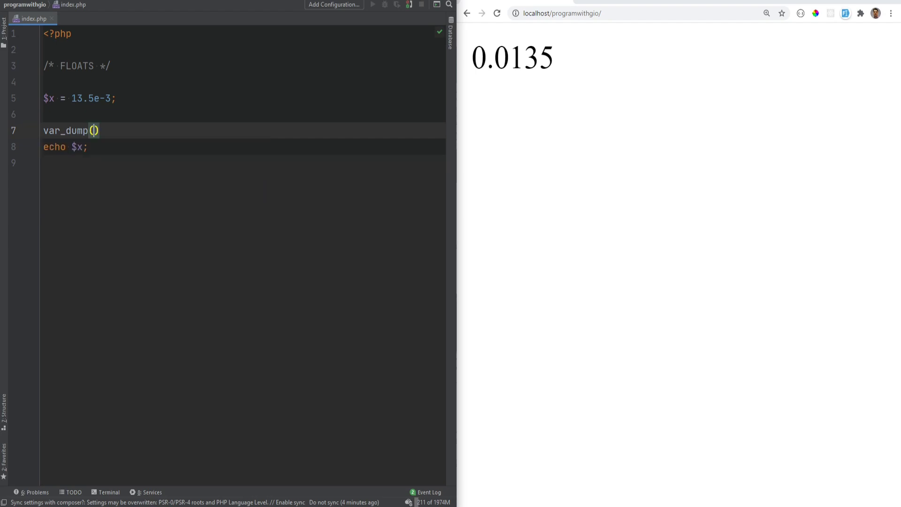
text($x;)
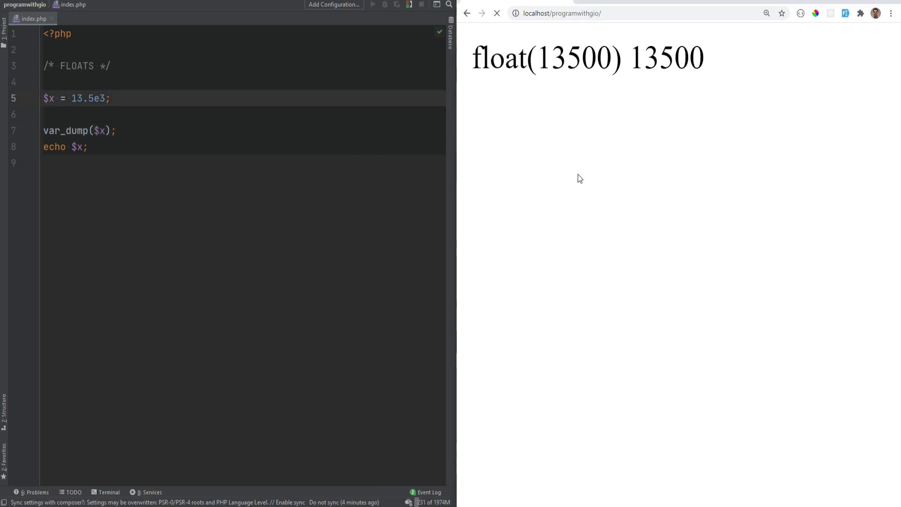
drag(109, 114, 115, 130)
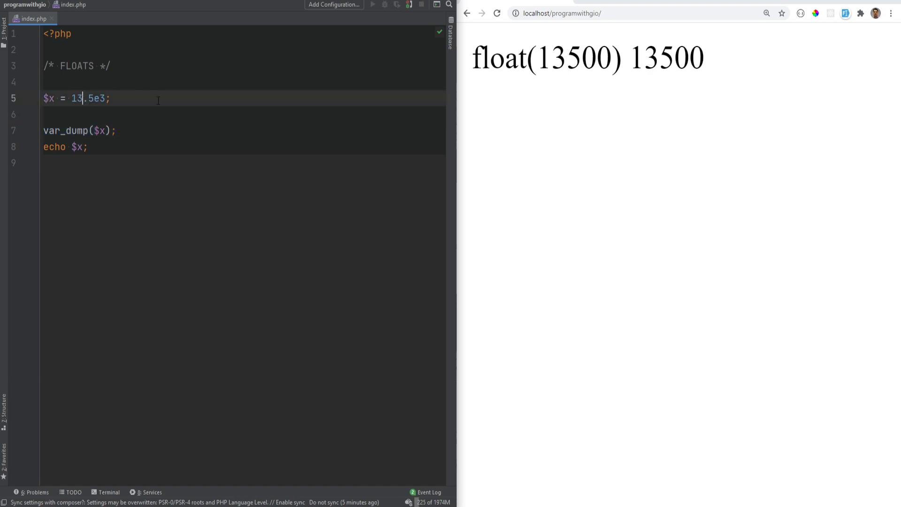
Change the literal to 13_000.5 with an underscore separator, giving float(13000.5) 13000.5 in the browser.
text(000)
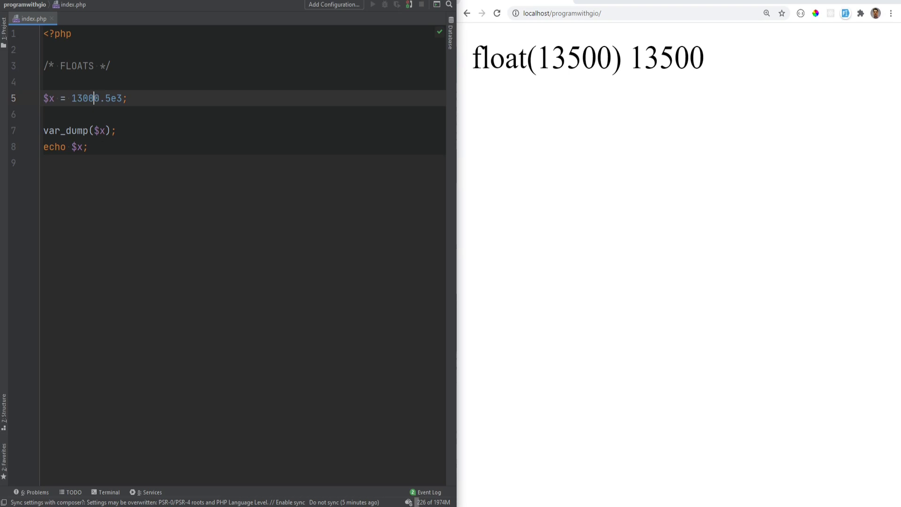
text(_)
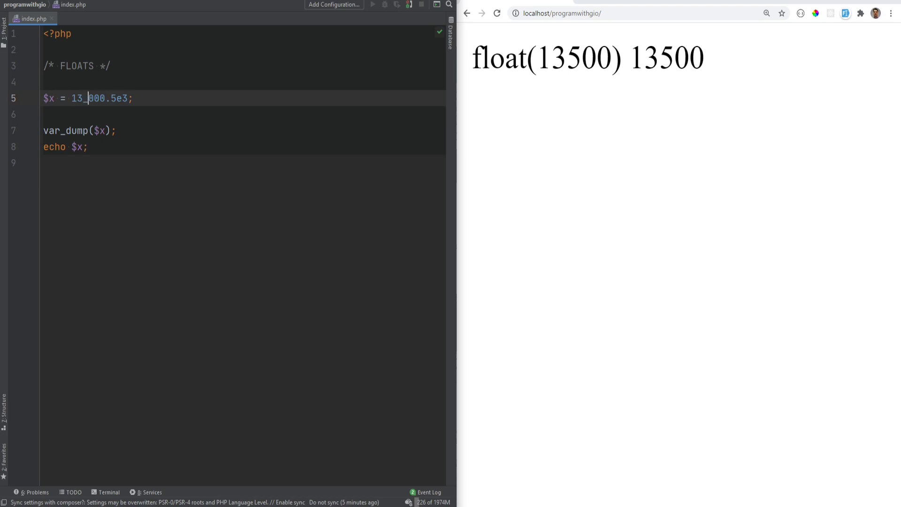
click(496, 13)
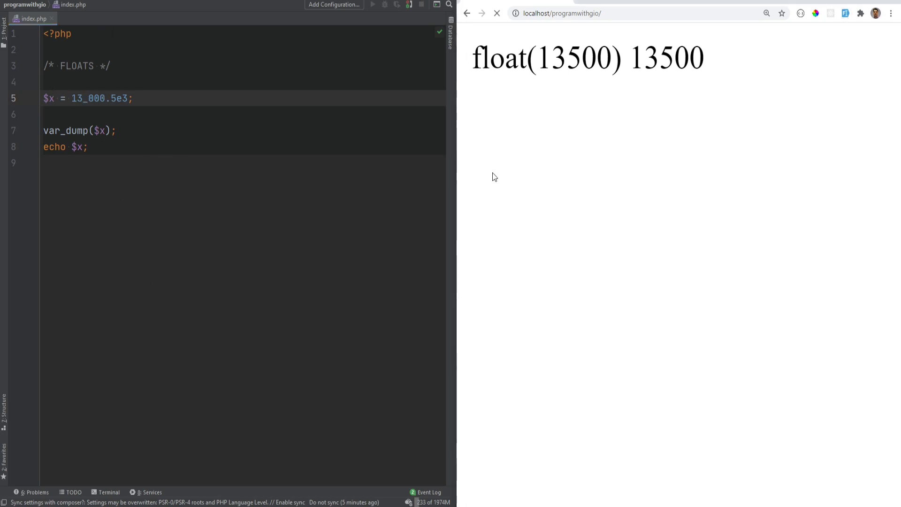
double_click(497, 57)
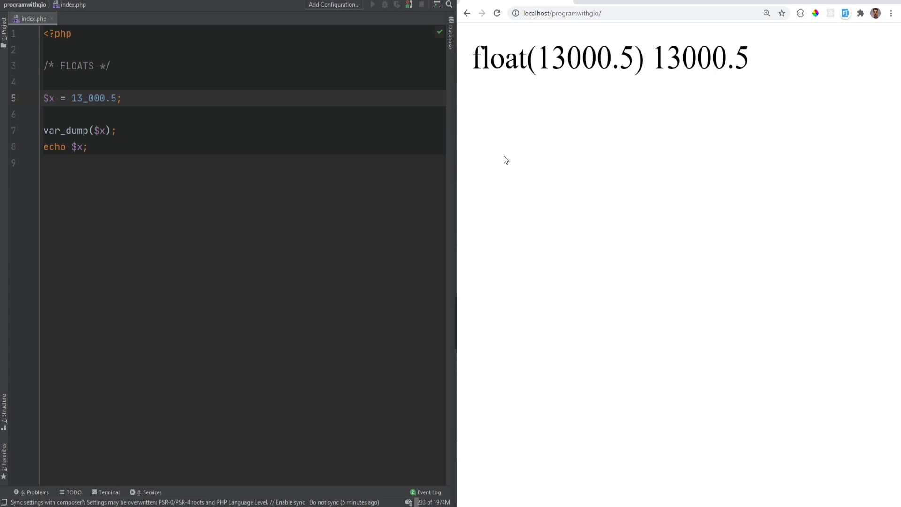
mouse_move(651, 213)
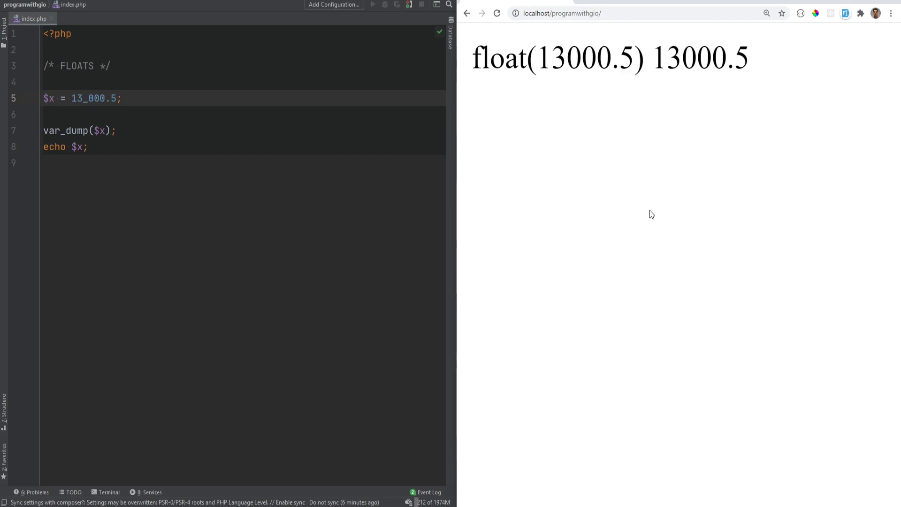
mouse_move(211, 229)
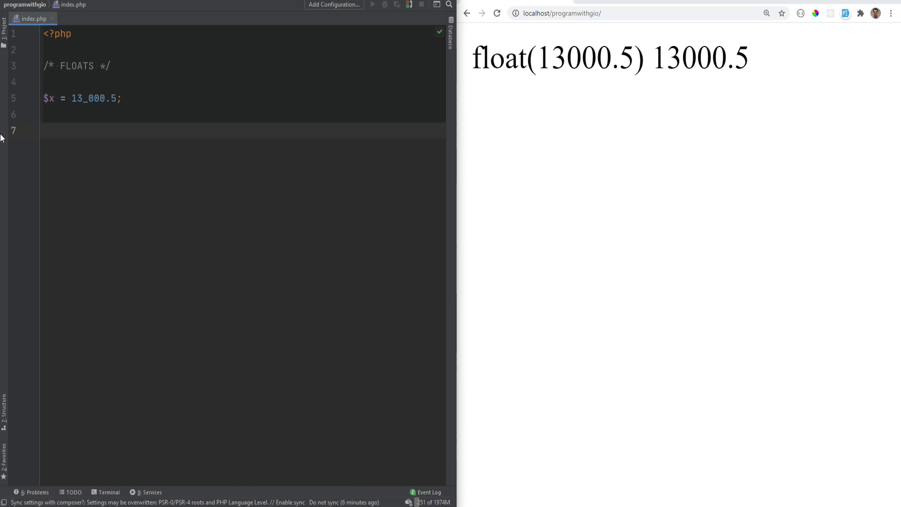
Echo PHP_FLOAT_MAX on line 7 via autocomplete, printing 1.7976931348623E+308.
click(44, 130)
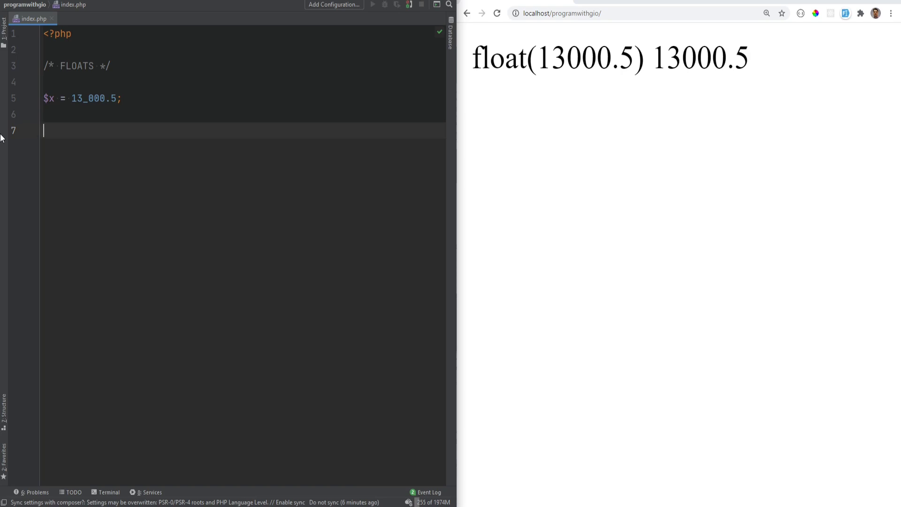
text(echo PHP_L)
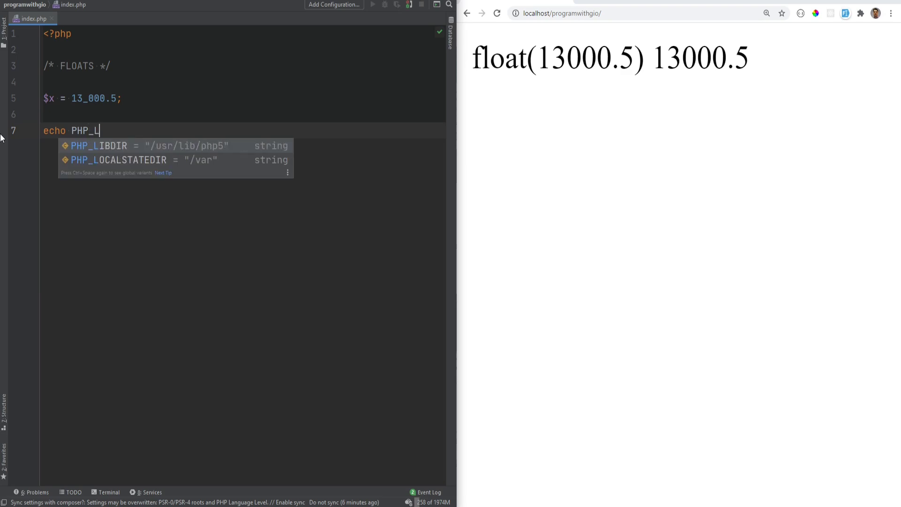
text(FLO)
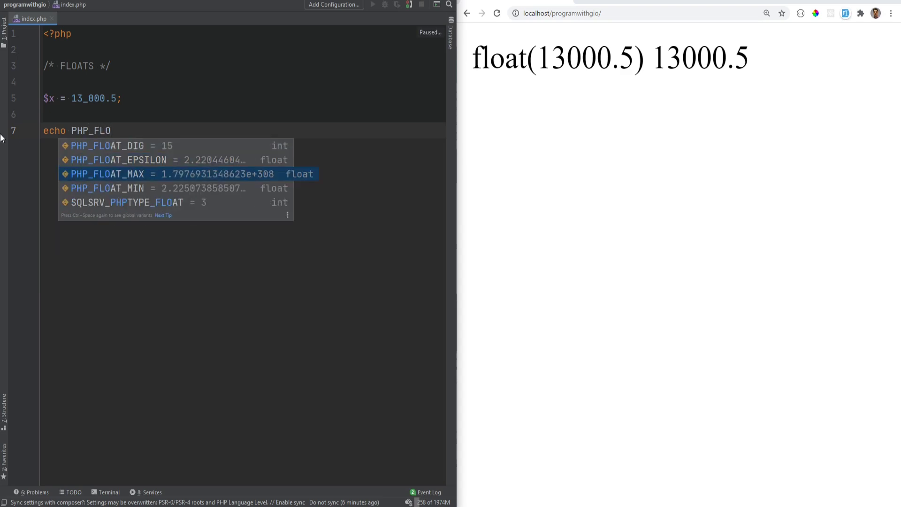
key(Down)
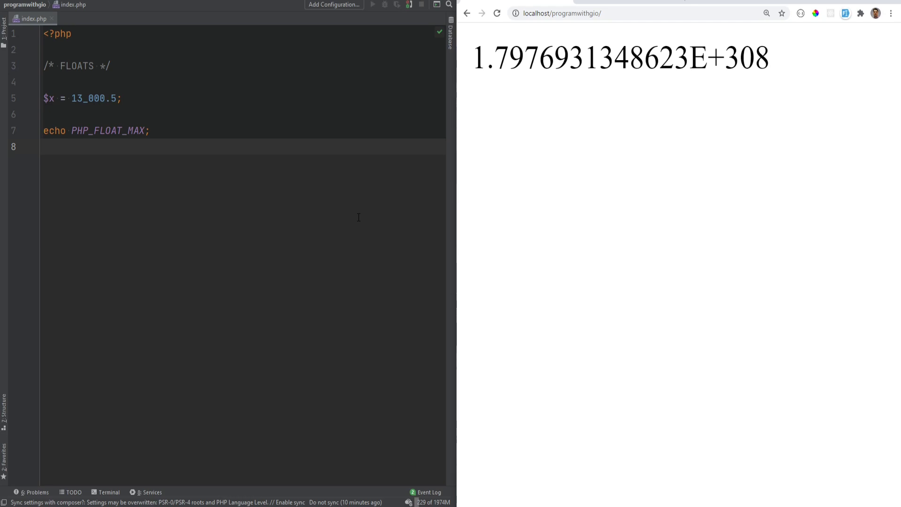
Replace 13_000.5 with floor((0.1 + 0.7) * 10) and echo $x, so the page shows 7.
double_click(95, 98)
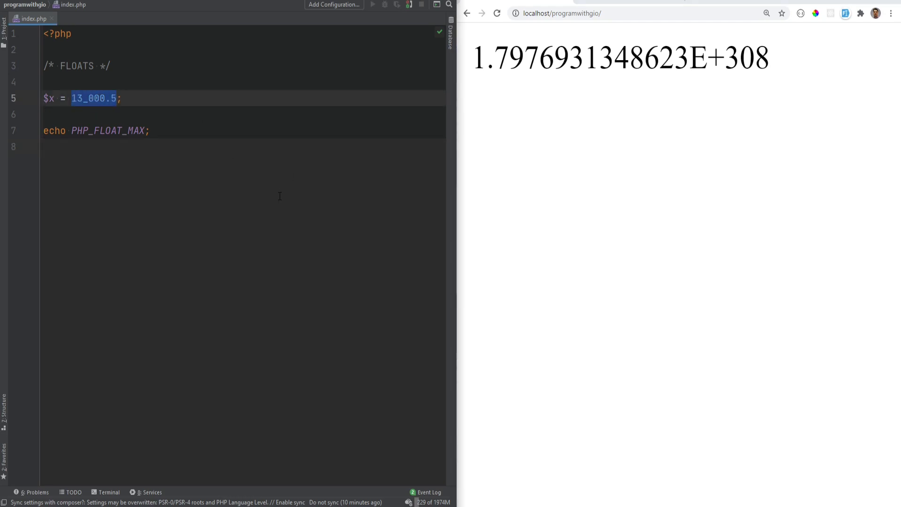
text(floor();)
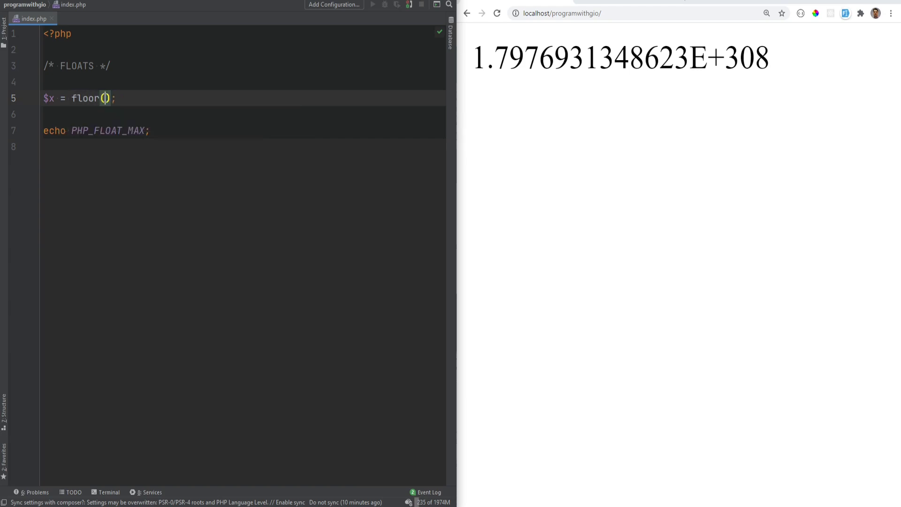
text((0.1 + 0.)
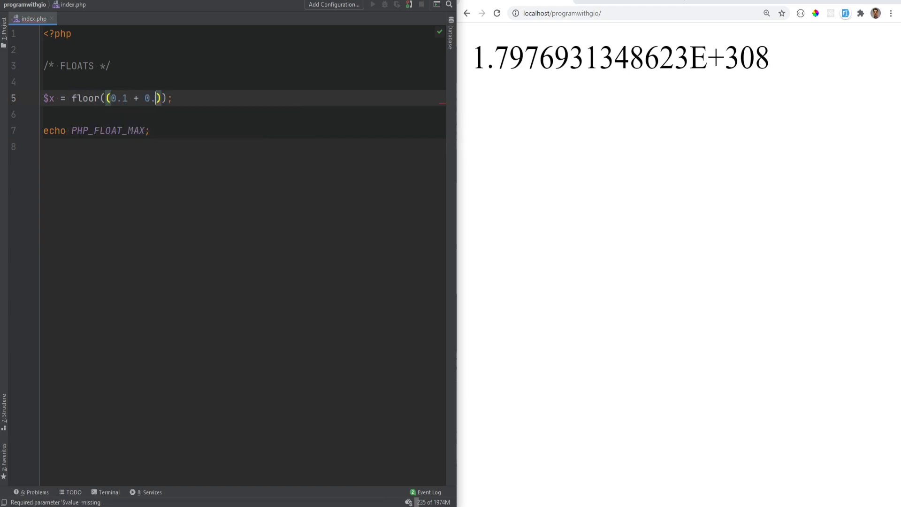
text(7) * 10)
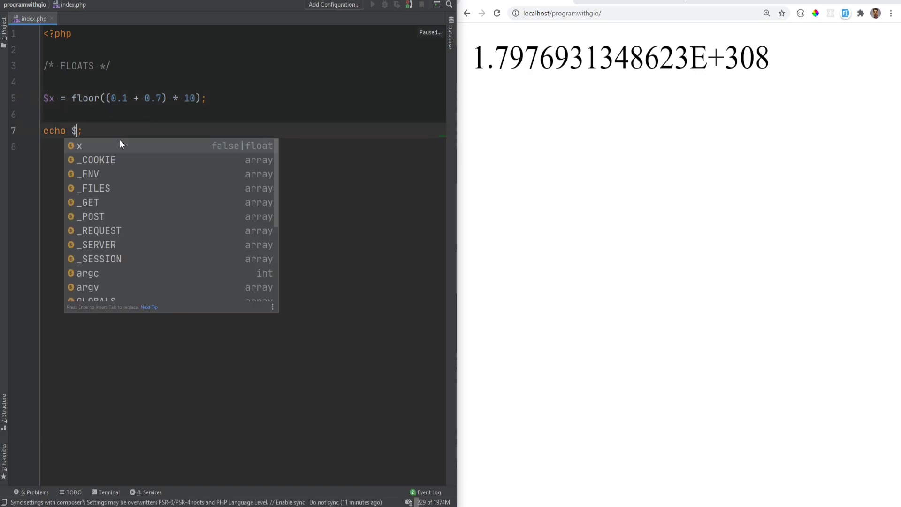
click(79, 146)
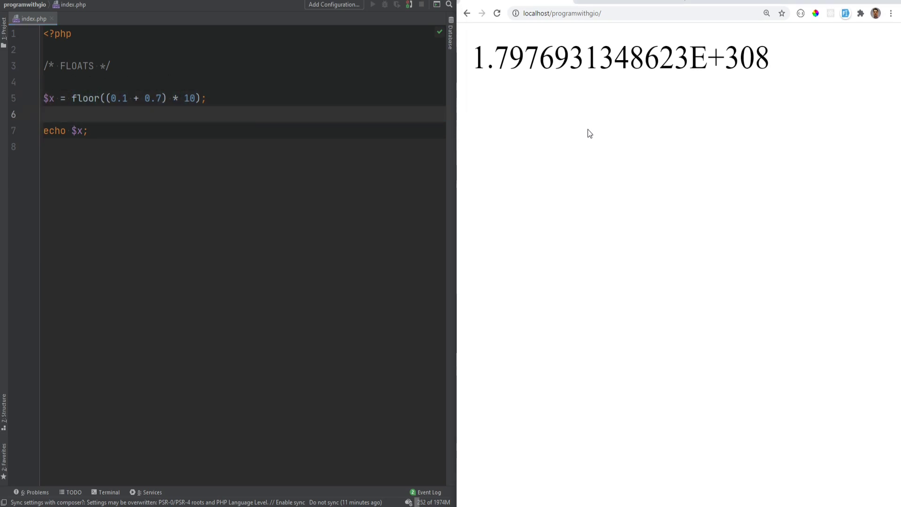
click(496, 13)
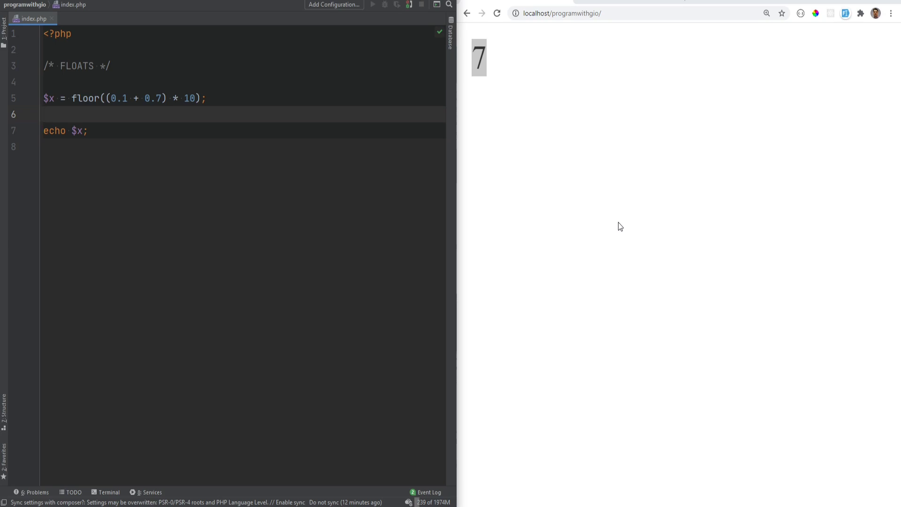
Note 7.9999999999999991118 on a line below the floor calculation and inspect the floor expression.
key(enter)
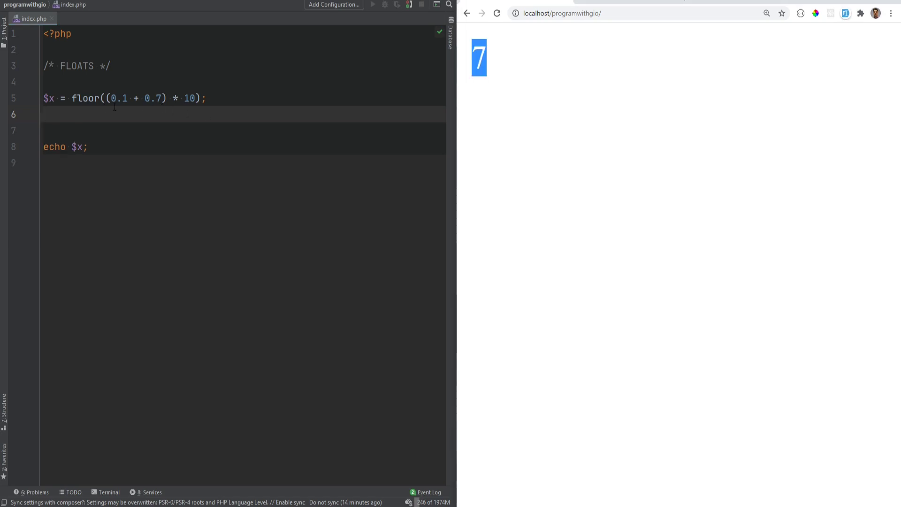
double_click(118, 98)
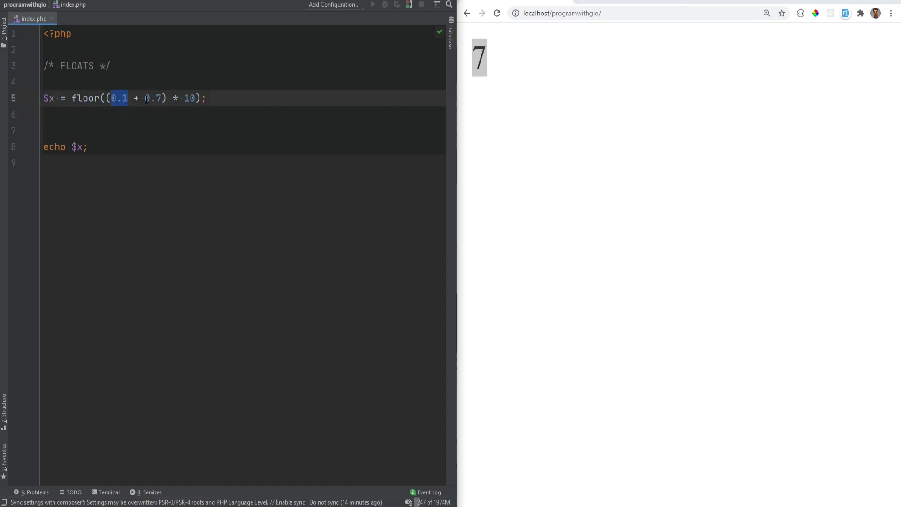
click(140, 114)
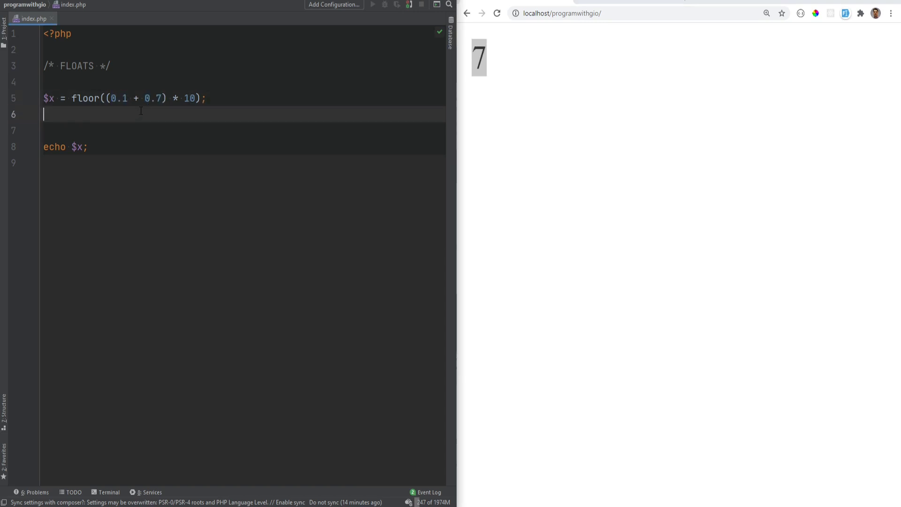
text(7.9999999999999991118)
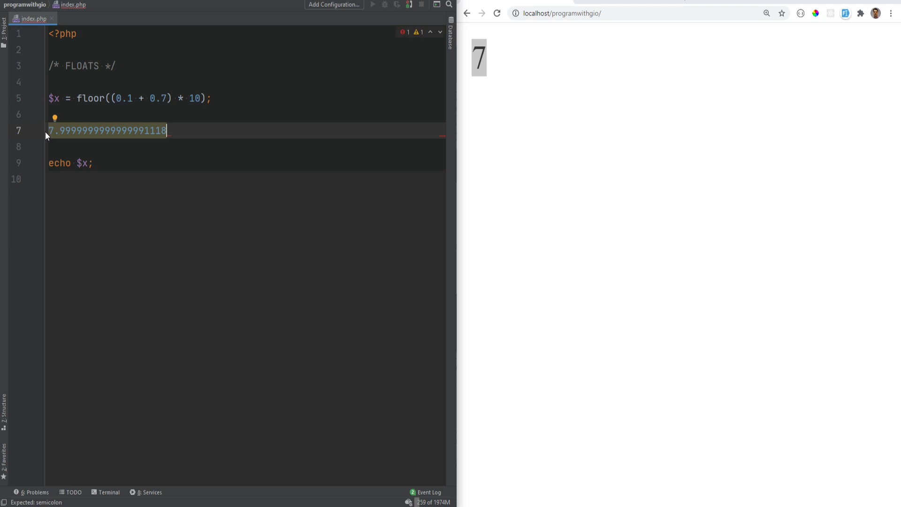
double_click(86, 98)
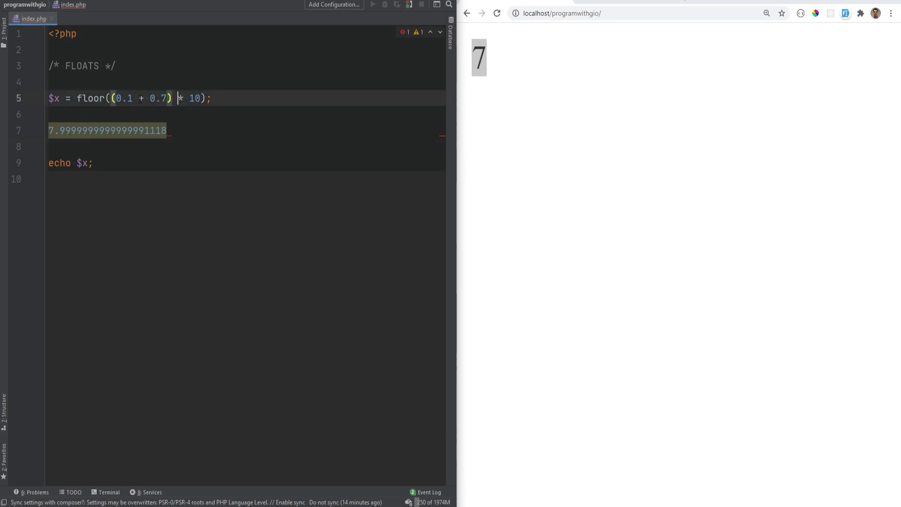
double_click(90, 98)
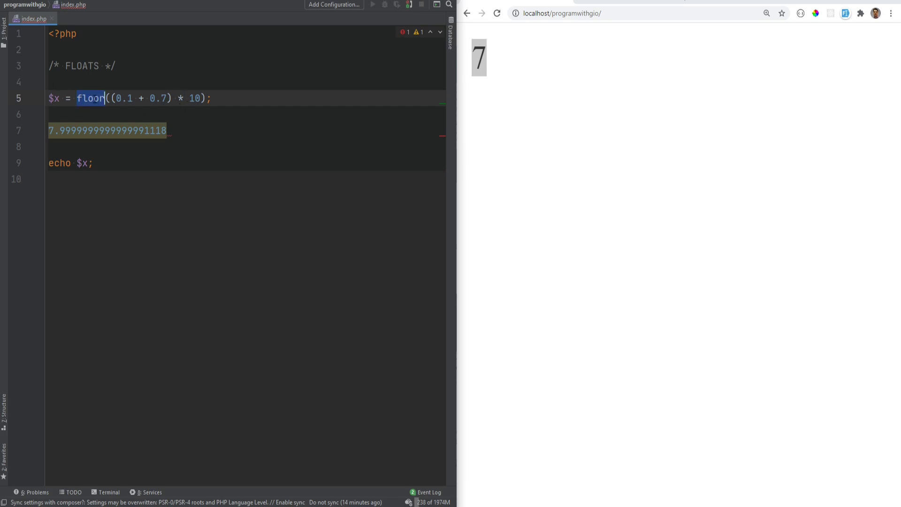
mouse_move(92, 109)
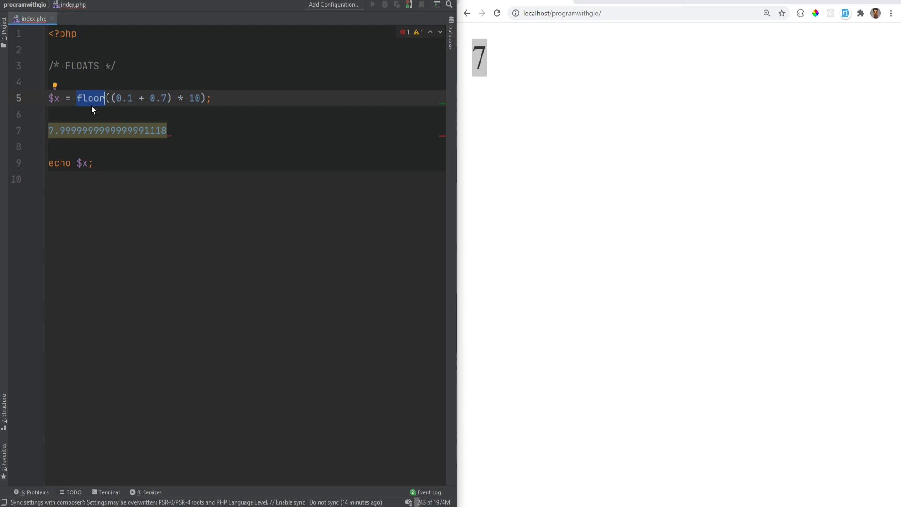
mouse_move(91, 102)
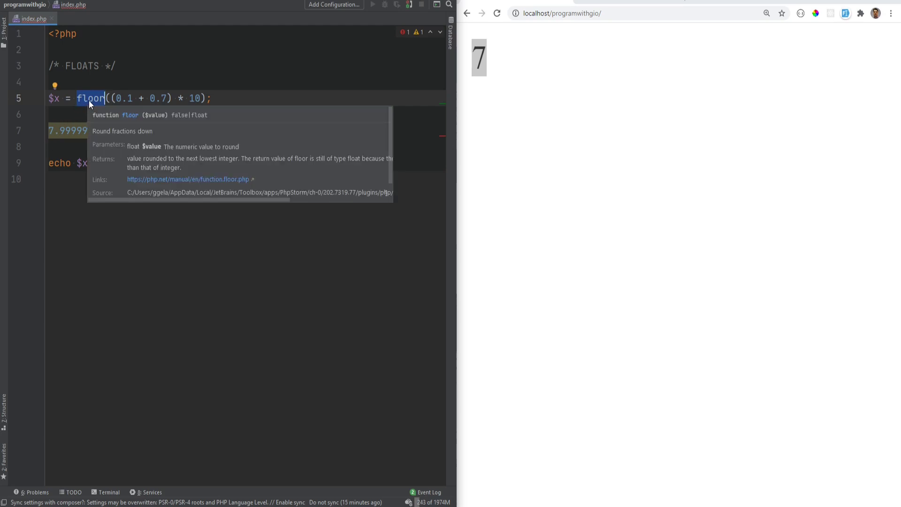
Change the calculation to ceil((0.1 + 0.2) * 10), drop the note line, and reload to get 4.
text(ceil)
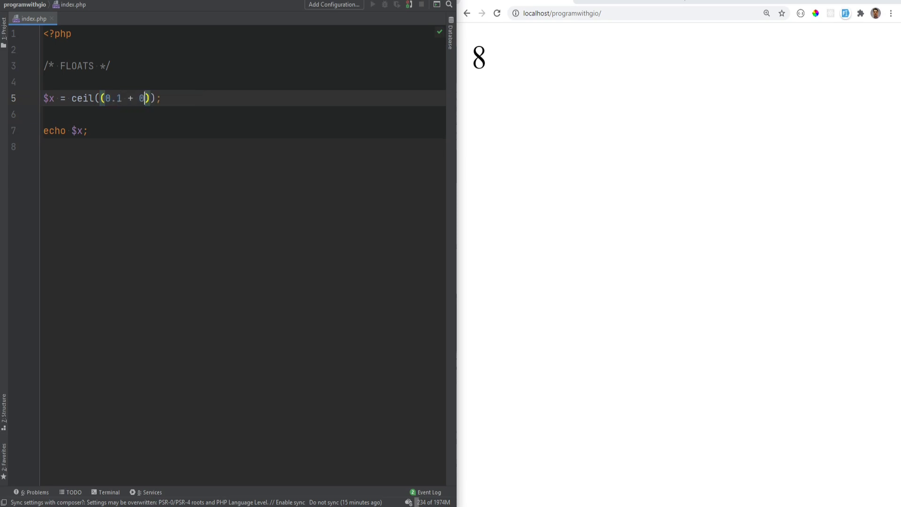
text(.2) * 10)
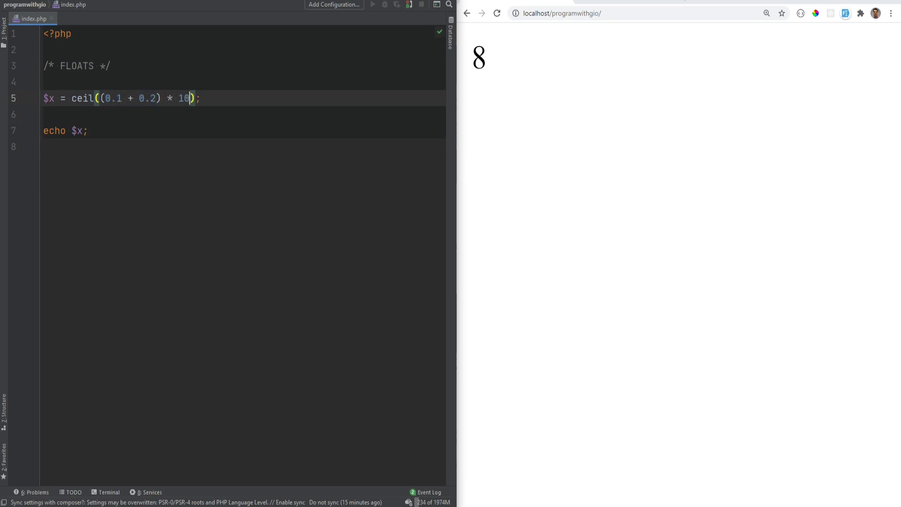
drag(186, 98, 98, 97)
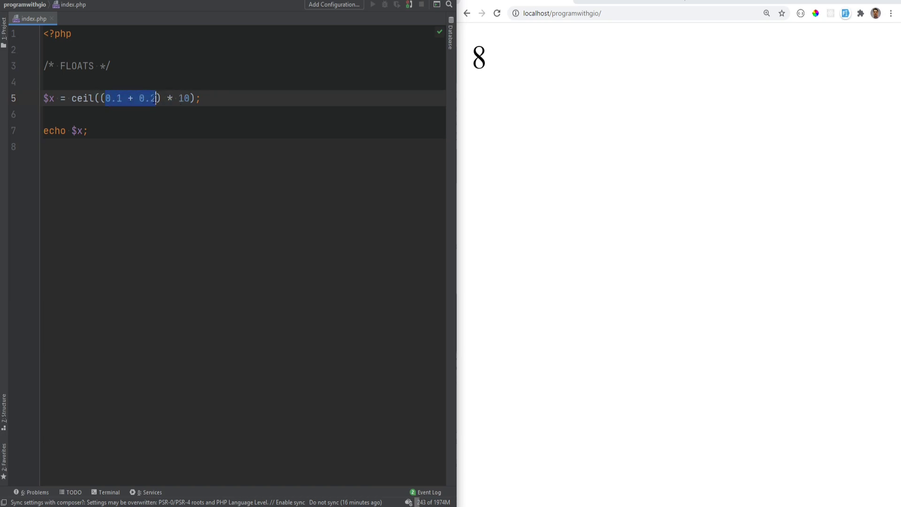
click(183, 98)
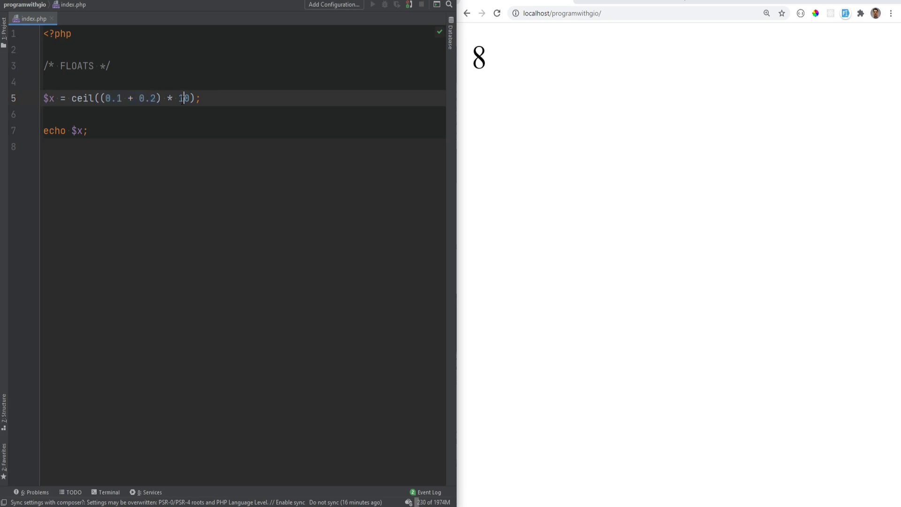
double_click(82, 97)
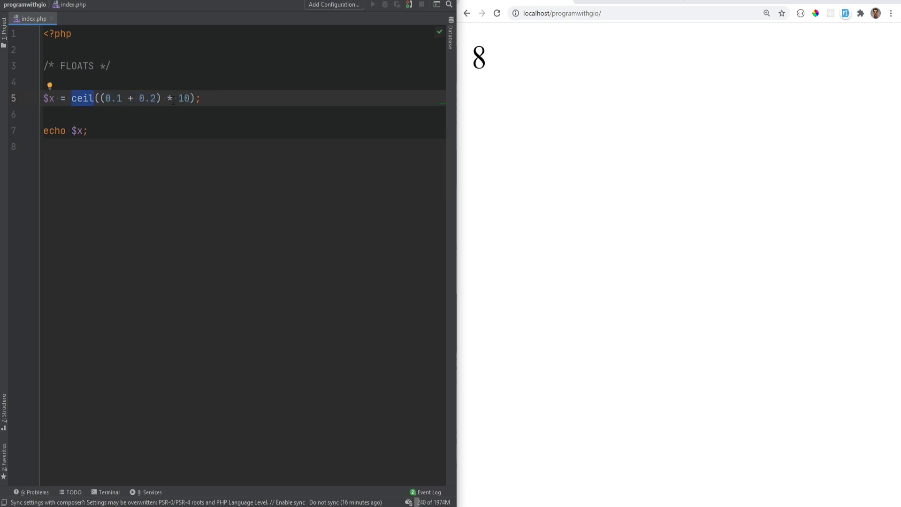
click(496, 13)
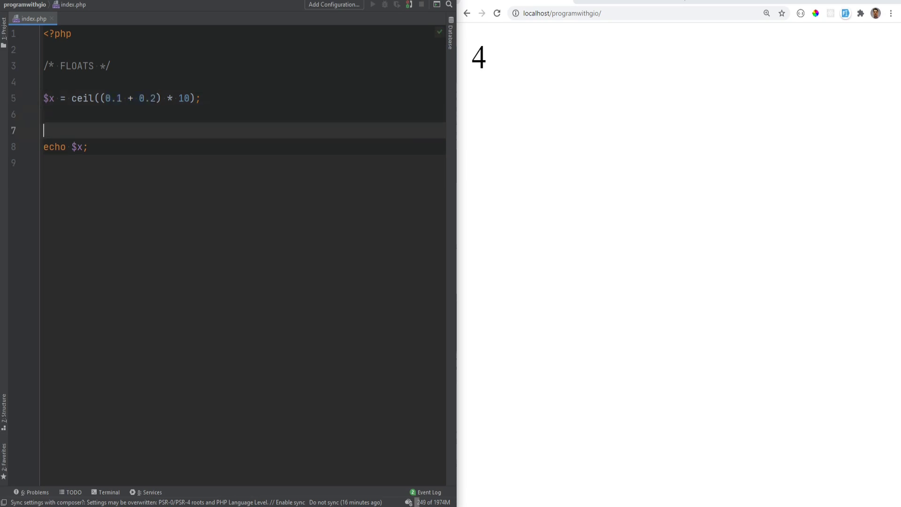
Write the 0.30000000000000004 * 10 = 3.0000000000000004 note, then clear the ceil example down to the FLOATS comment.
text(0.30000000000000000)
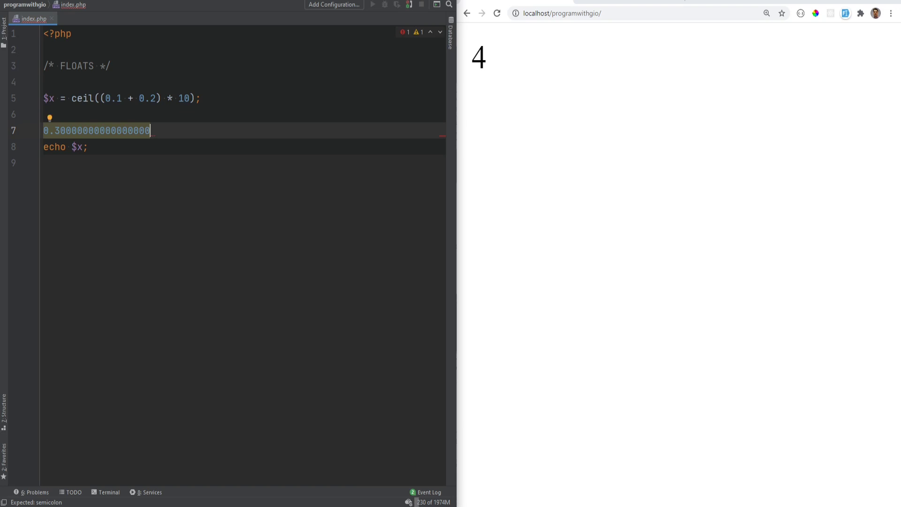
text(4)
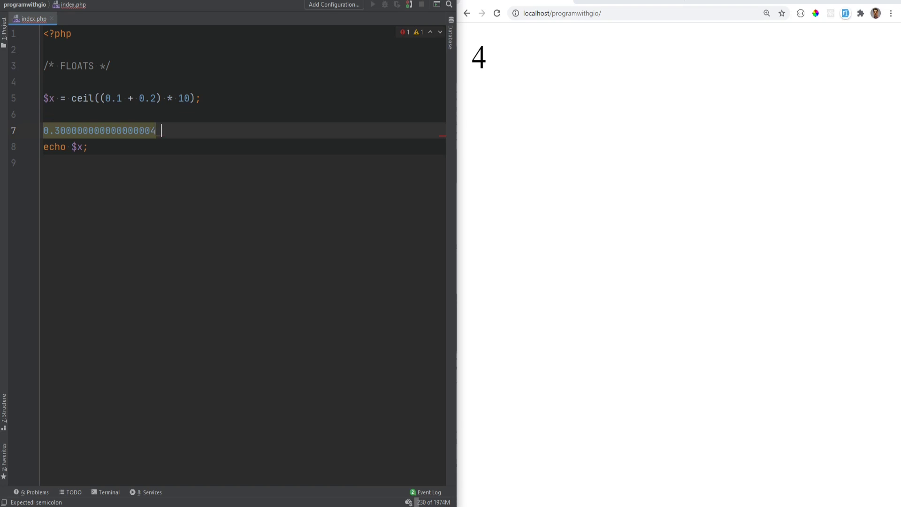
text(* 10 = 3.000000000000000004)
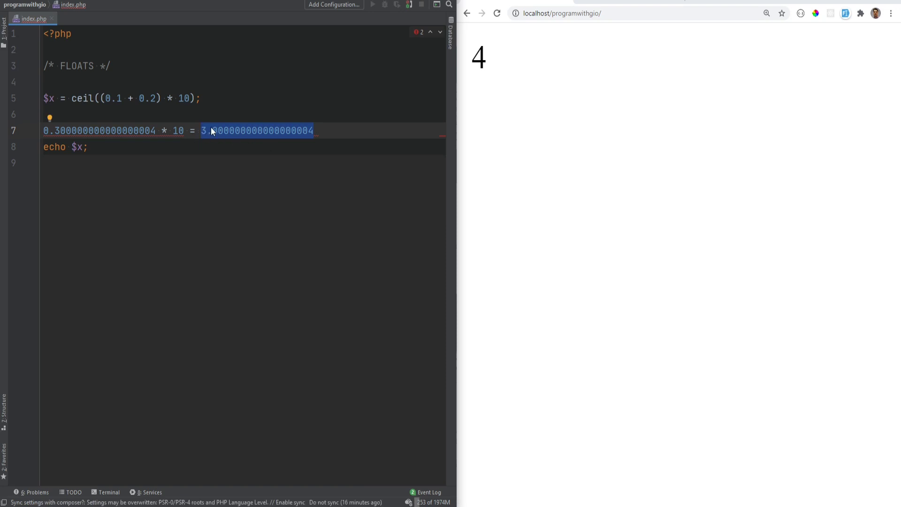
click(315, 131)
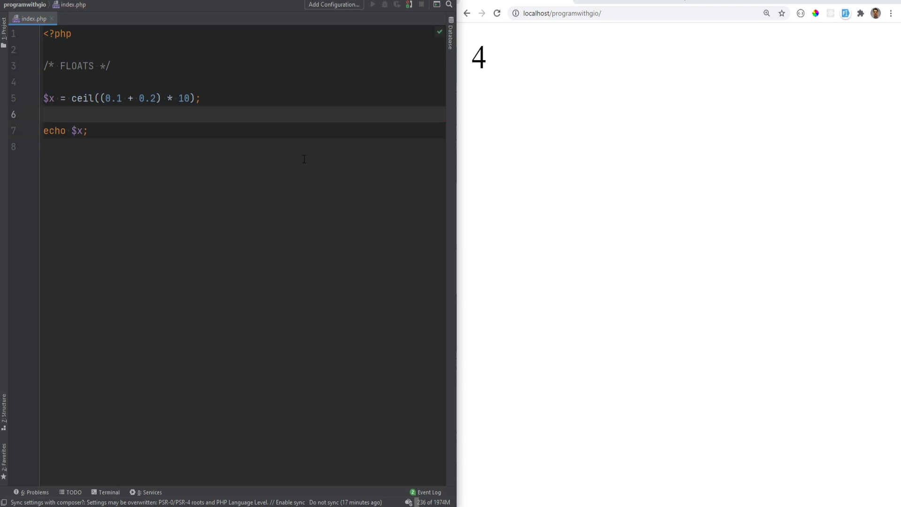
click(51, 113)
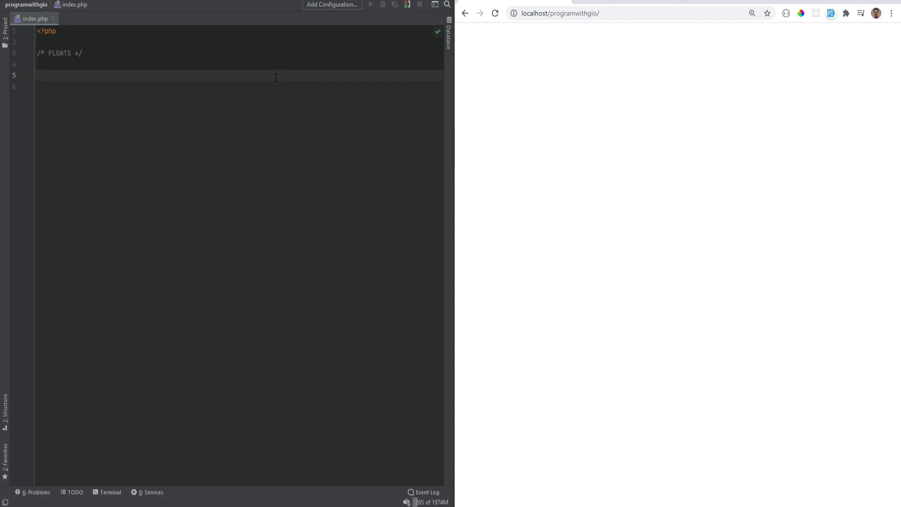
Set $x = 0.23 and $y = 1 - 0.77 and var_dump both, showing two floats of 0.23.
text($)
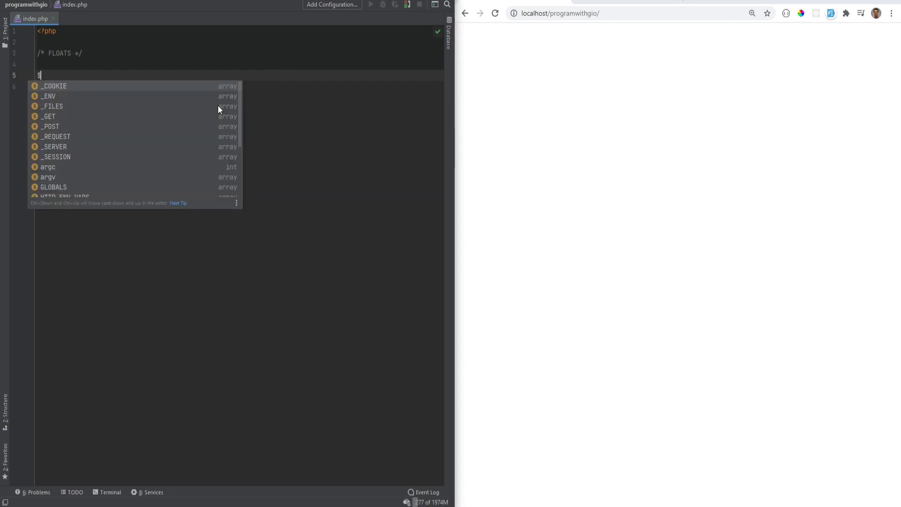
text(x = 0.3)
click(240, 86)
text($y = 1)
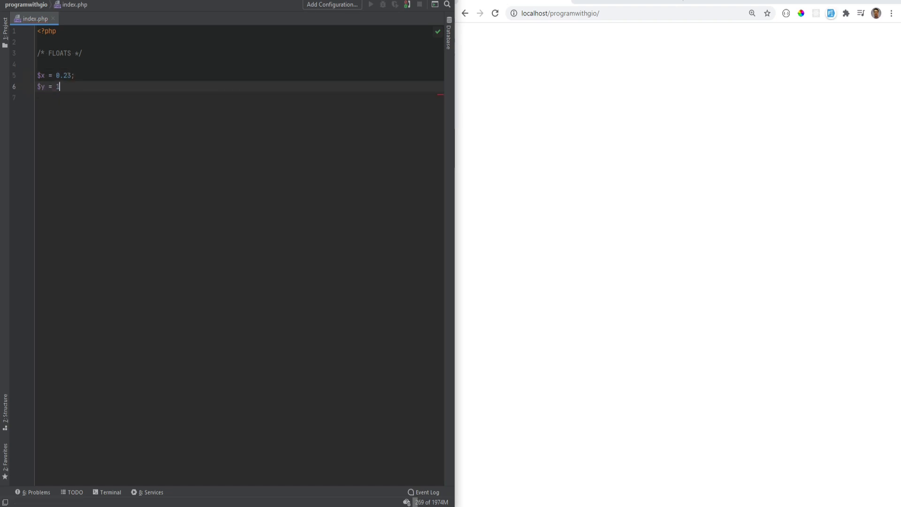
text(- 0.77;)
text(var_dump($x, $y);)
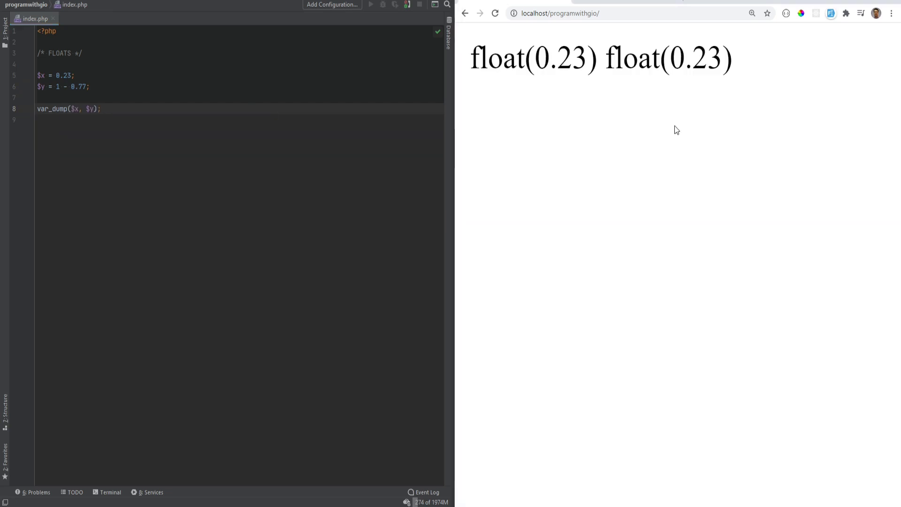
double_click(560, 58)
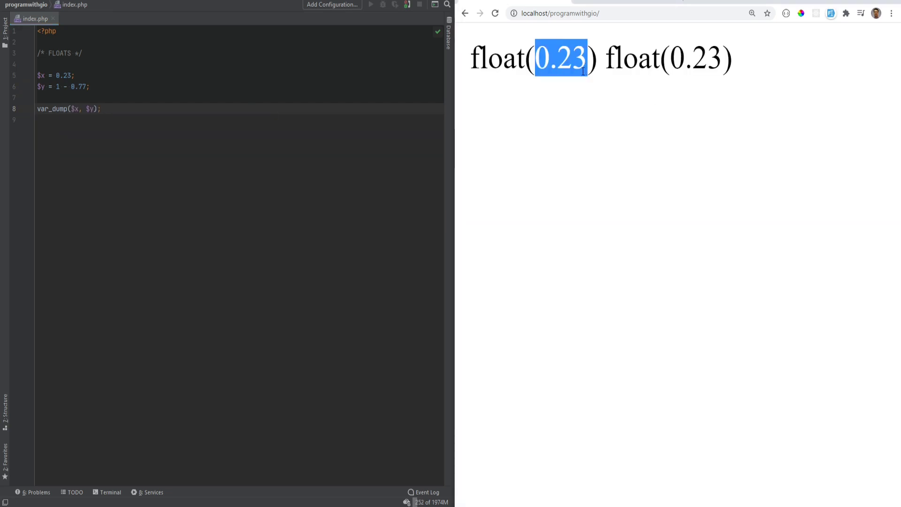
mouse_move(536, 107)
text(if ($x == )
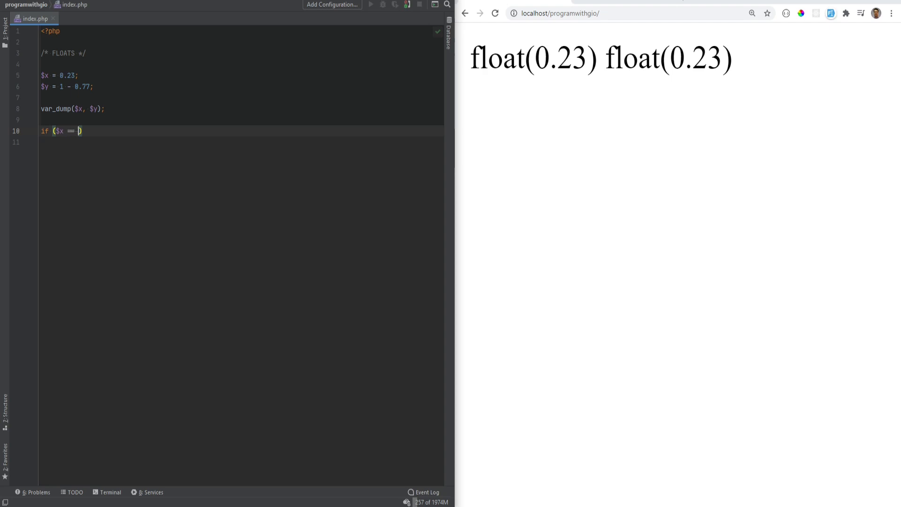
Add if ($x == $y) { echo 'Yes'; } to compare the two floats for equality.
text($y) {)
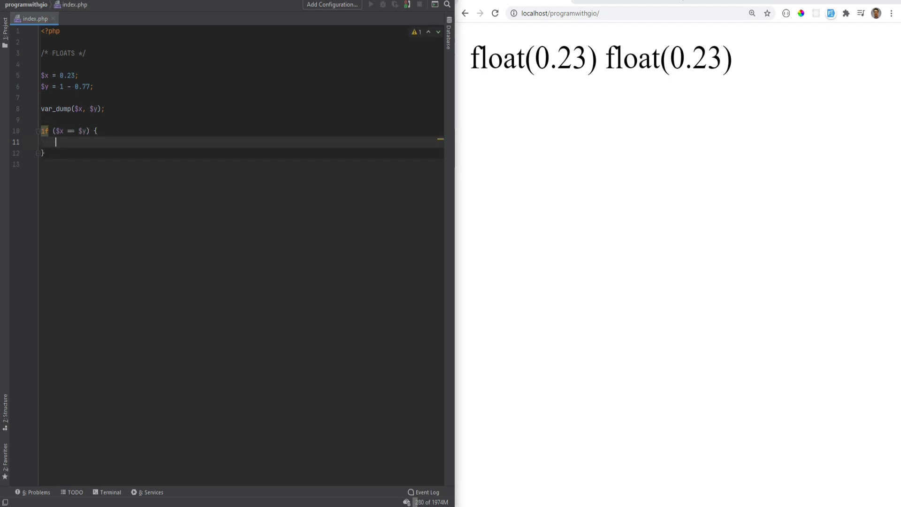
text(echo)
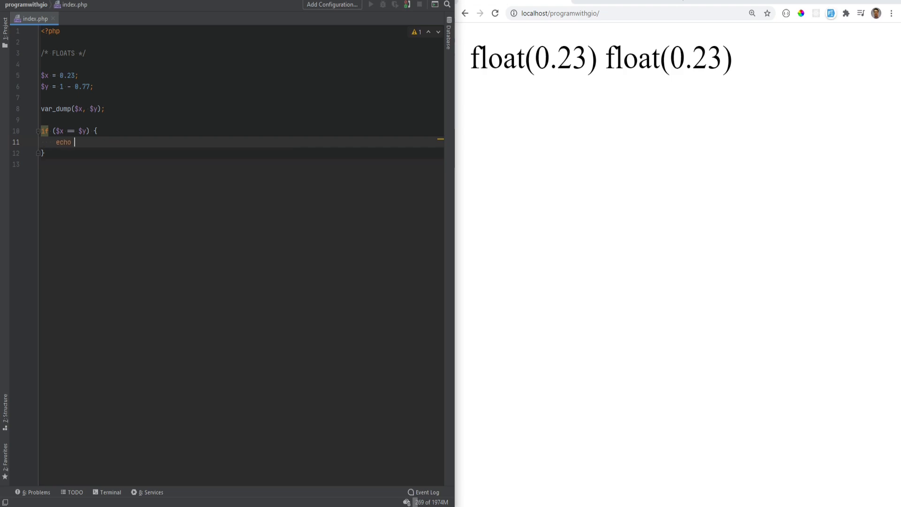
text('Yes';)
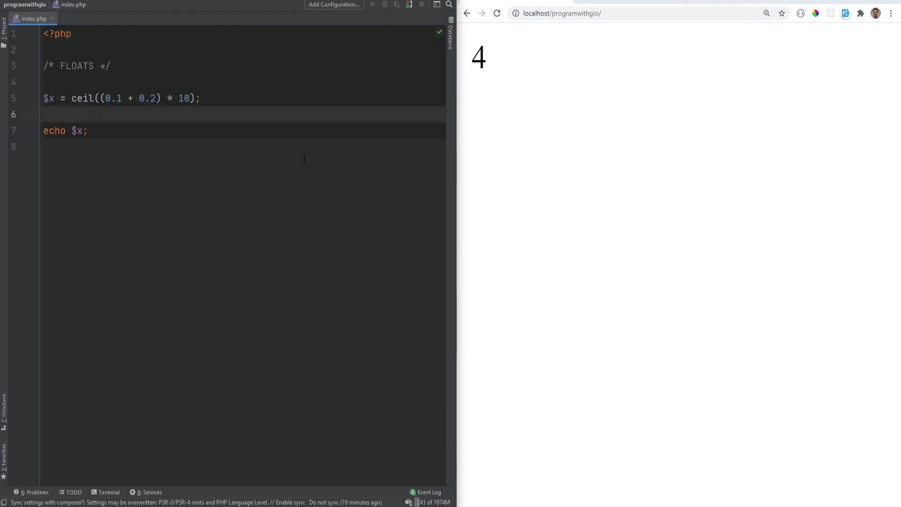
Echo NAN, then log(-1), then the INF constant, so the browser finally prints INF.
click(45, 114)
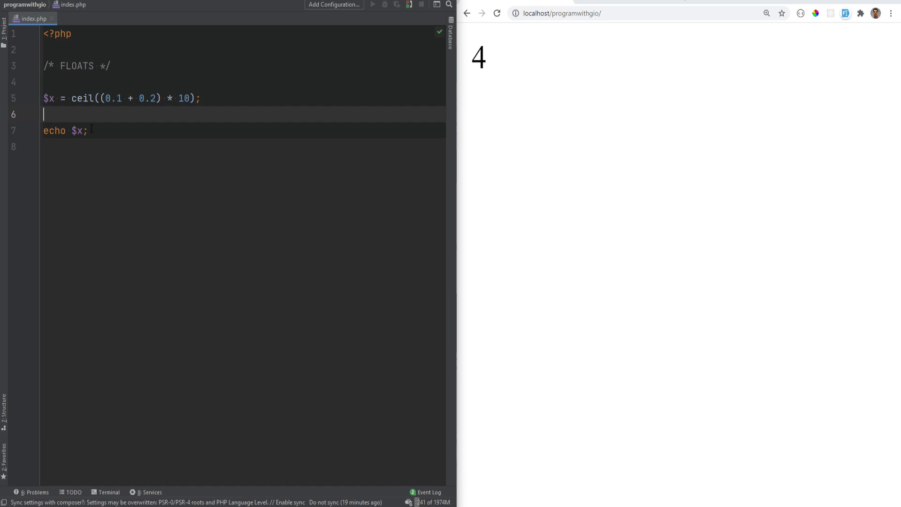
text(NAN)
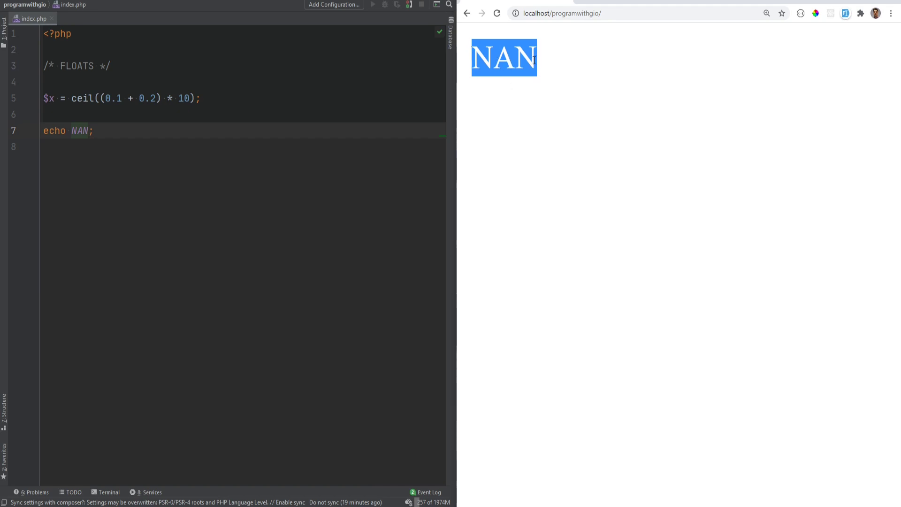
mouse_move(595, 125)
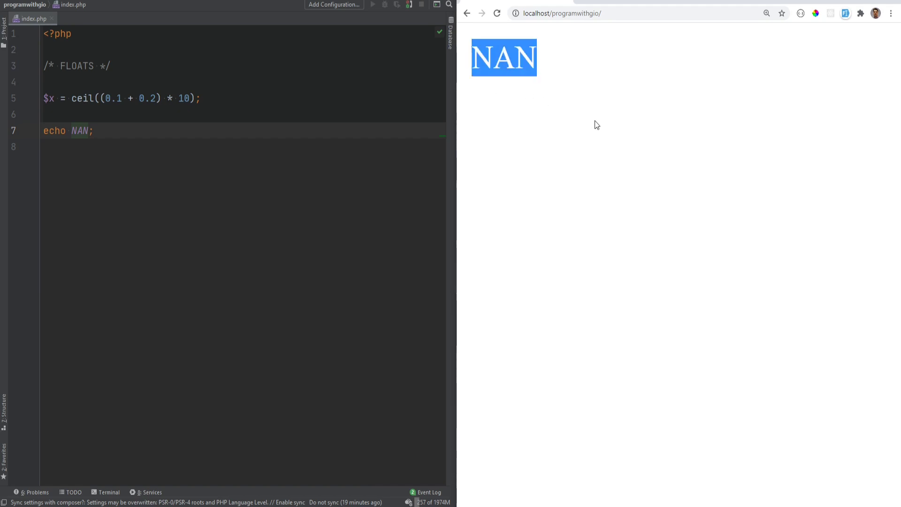
mouse_move(595, 131)
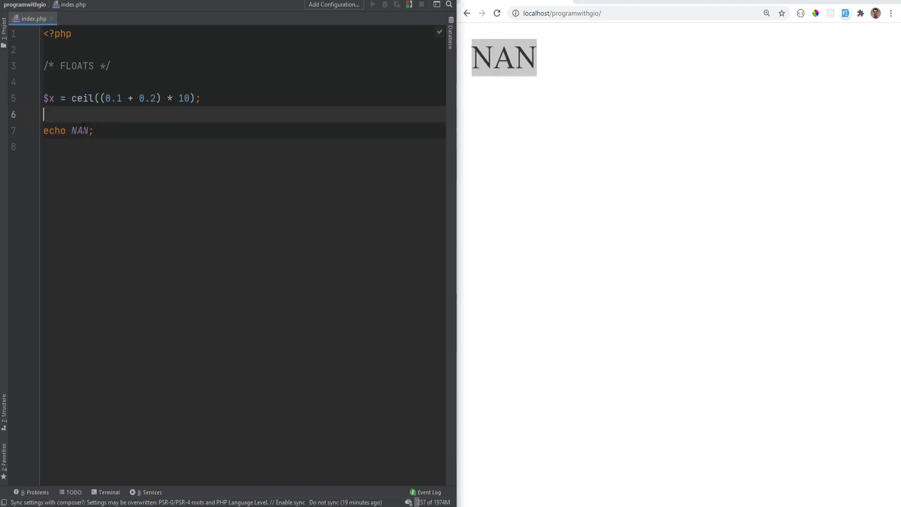
text(log)
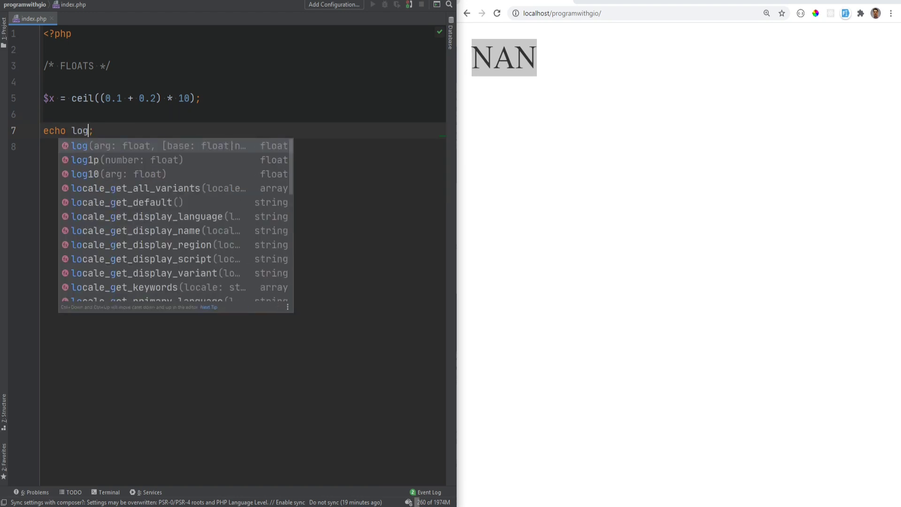
text((-1))
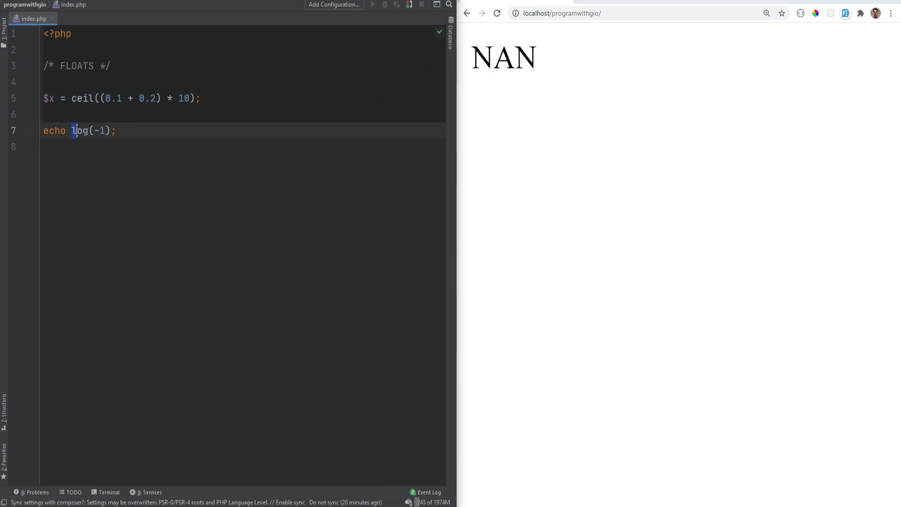
text(IN;)
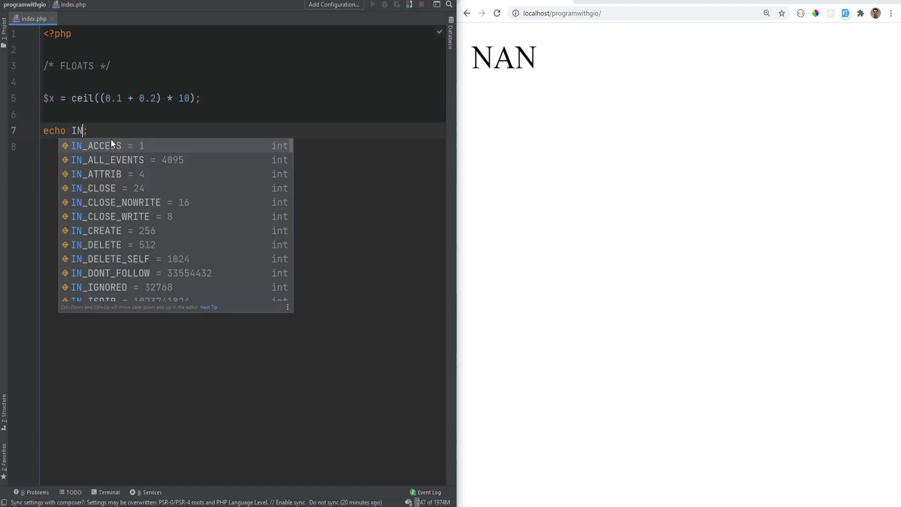
text(F)
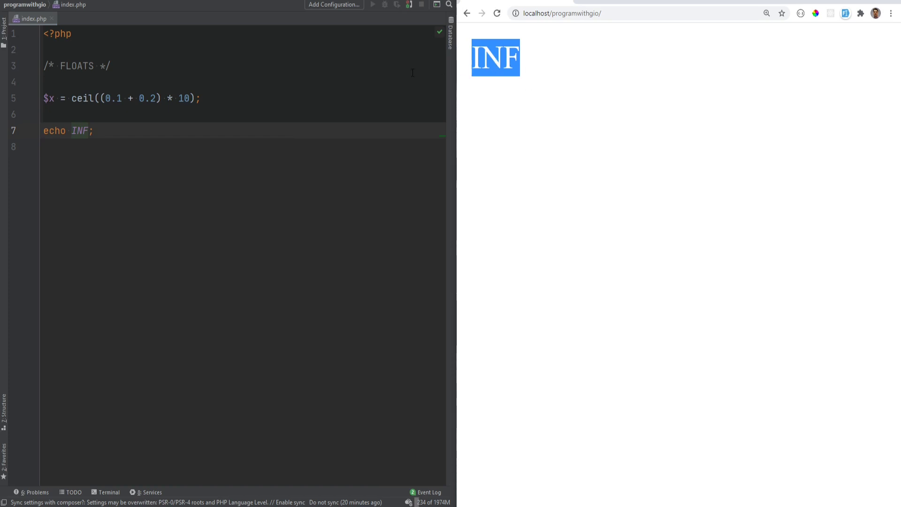
Replace INF with PHP_FLOAT_MAX * 2 and move that expression into the $x assignment.
double_click(79, 130)
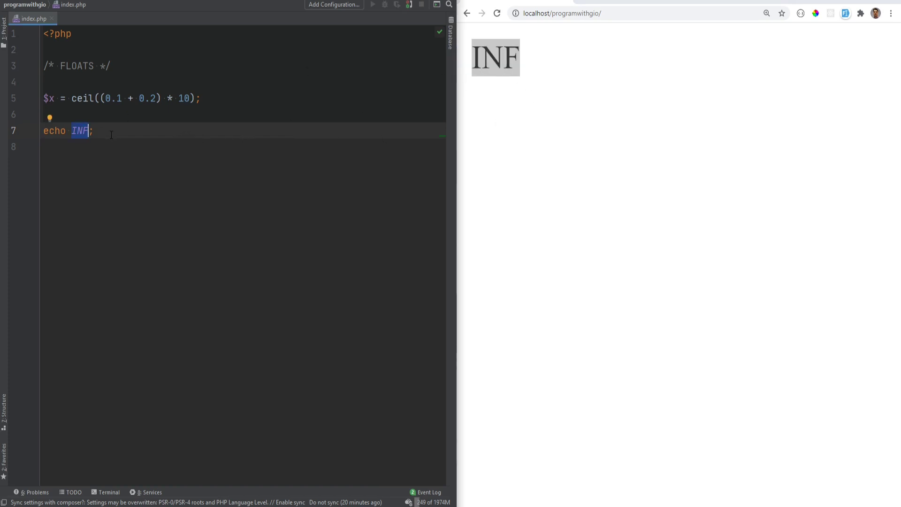
mouse_move(79, 130)
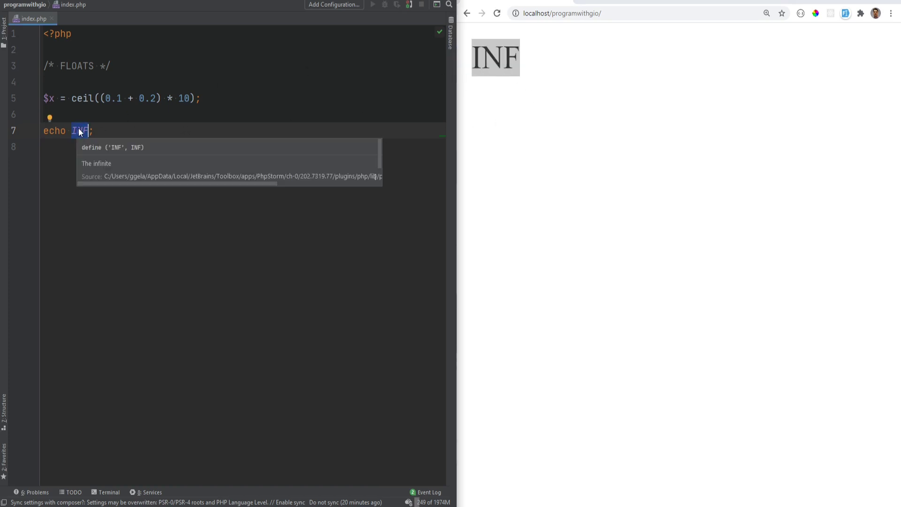
text(PHP_FLOAT_MAX * 2)
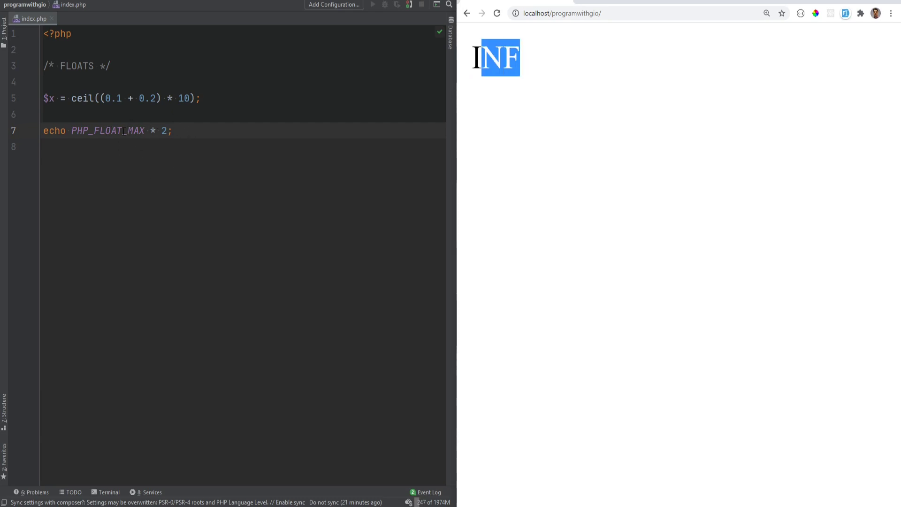
double_click(107, 131)
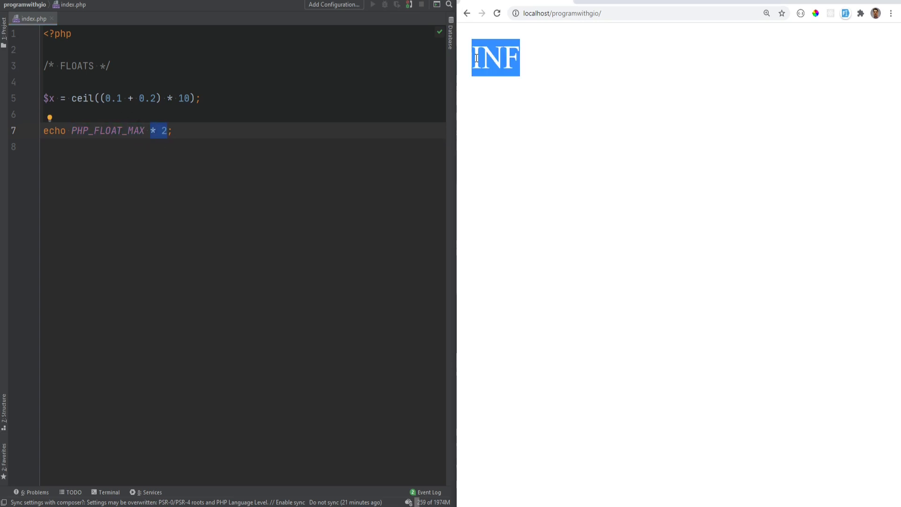
mouse_move(712, 151)
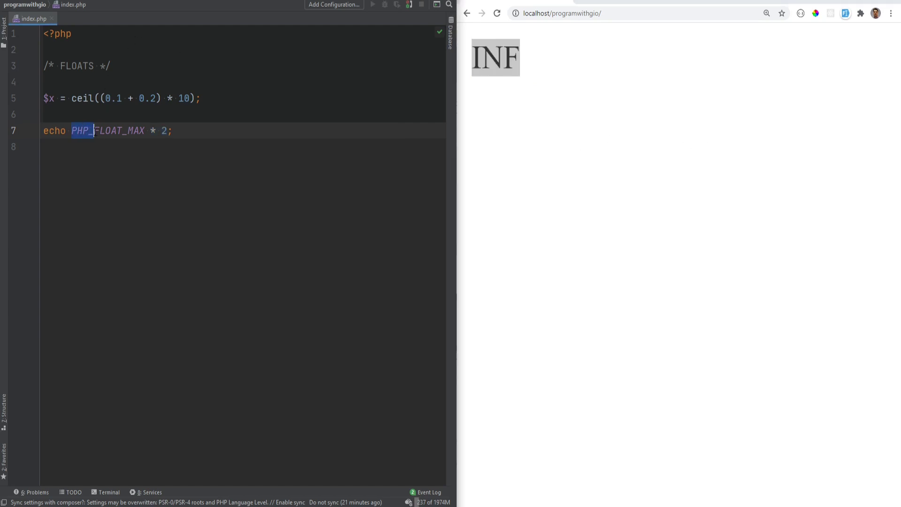
drag(80, 130, 167, 131)
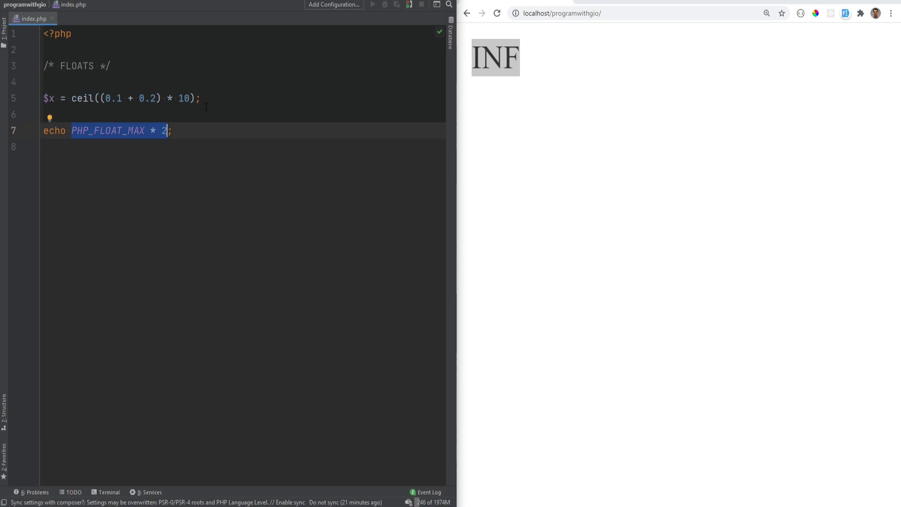
mouse_move(219, 103)
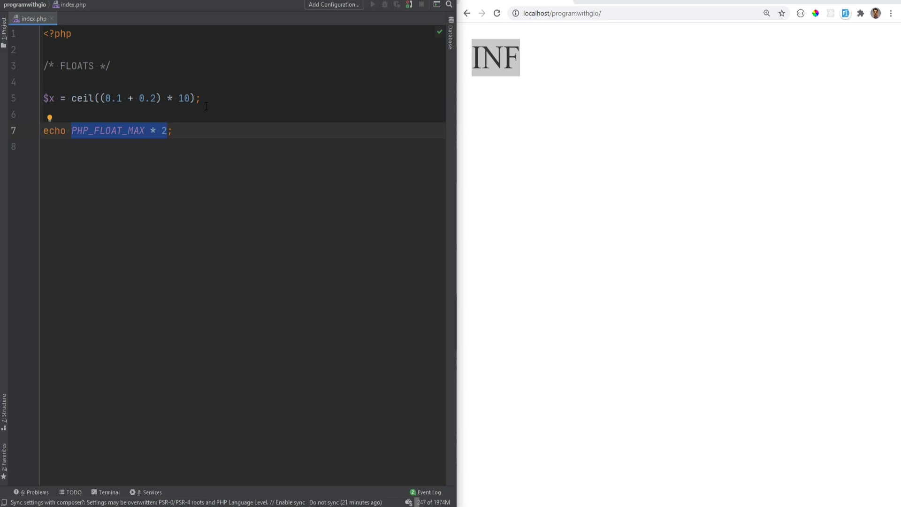
click(168, 131)
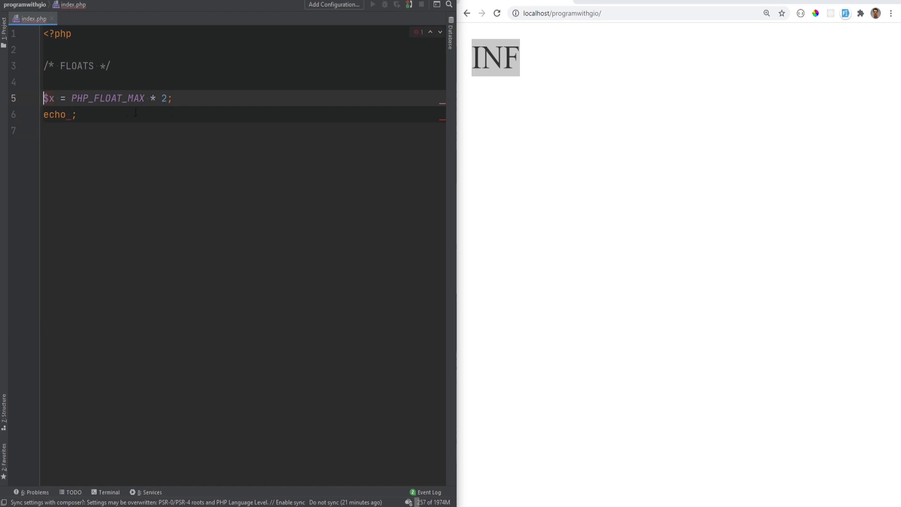
Dump $x showing float(INF), then add var_dump(is_infinite($x)) above it.
text(var_dump($x);)
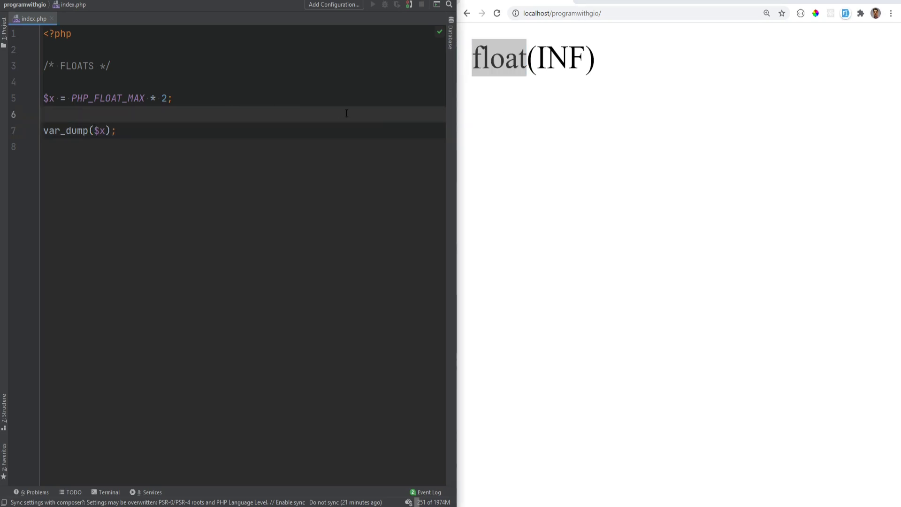
double_click(560, 58)
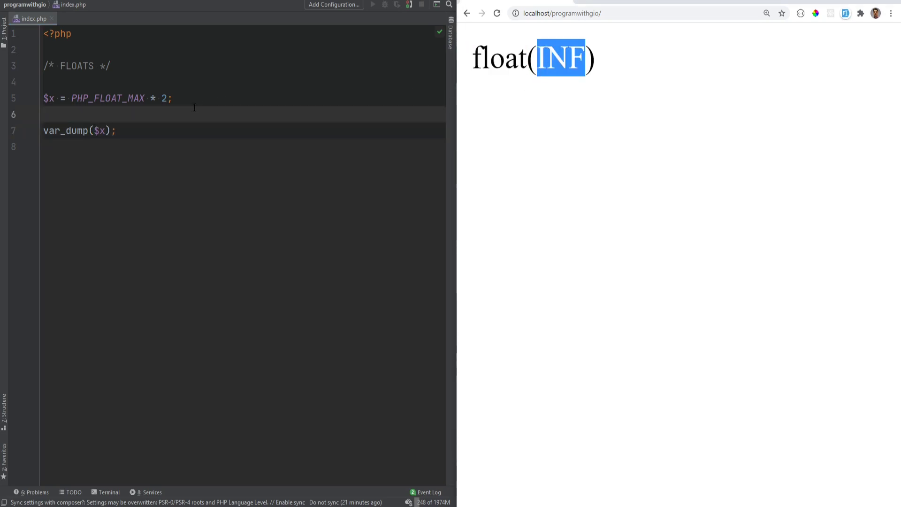
key(enter)
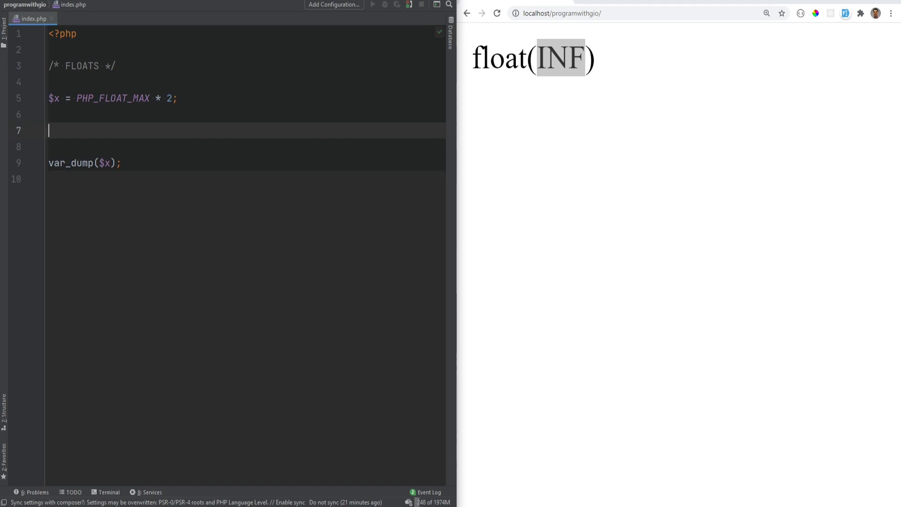
text(var_dump(if_)
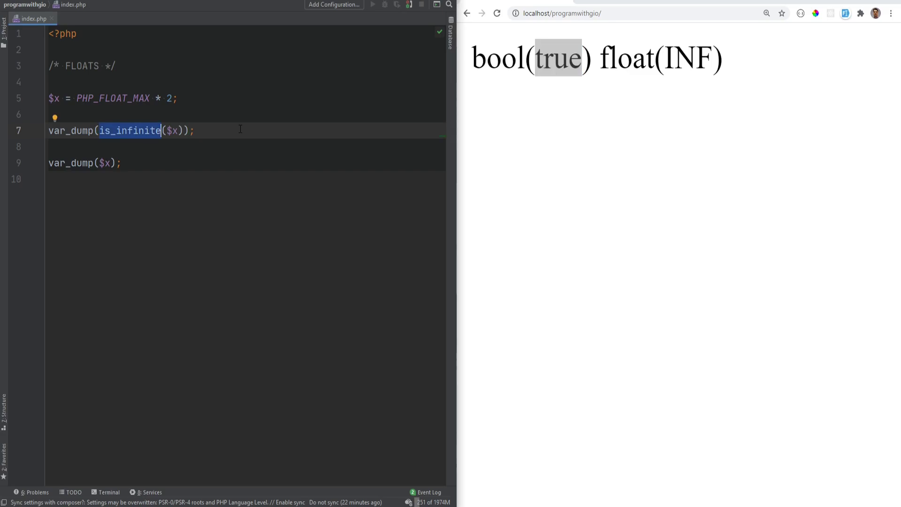
Switch the check to is_finite, set $x = 5, then dump is_nan(log(-1)).
text(is_finit)
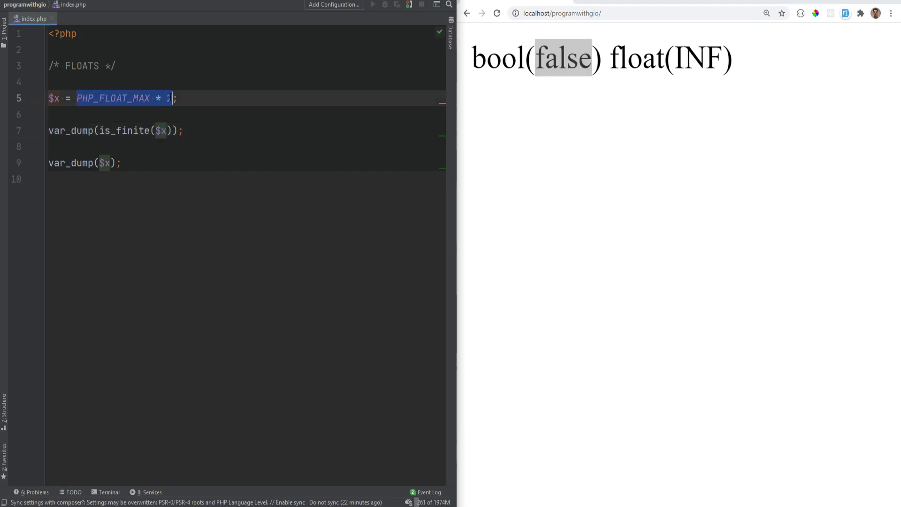
text(5)
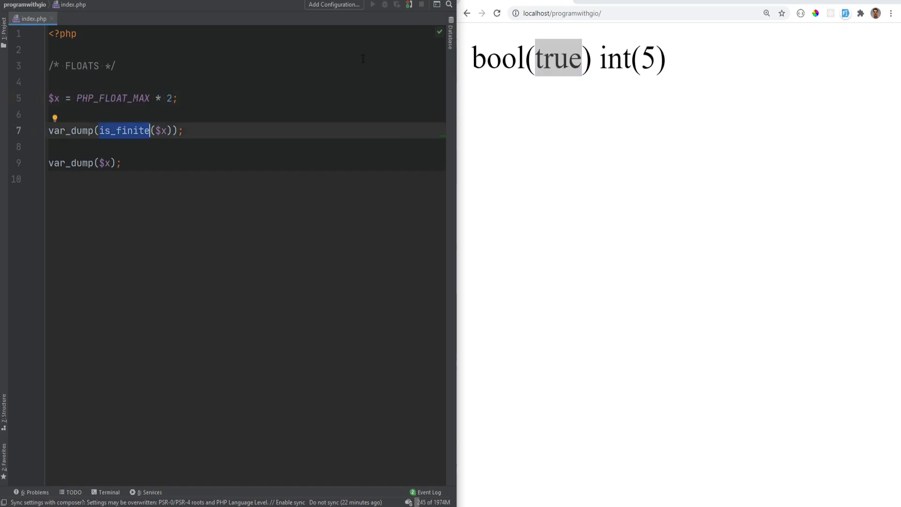
text(is_n)
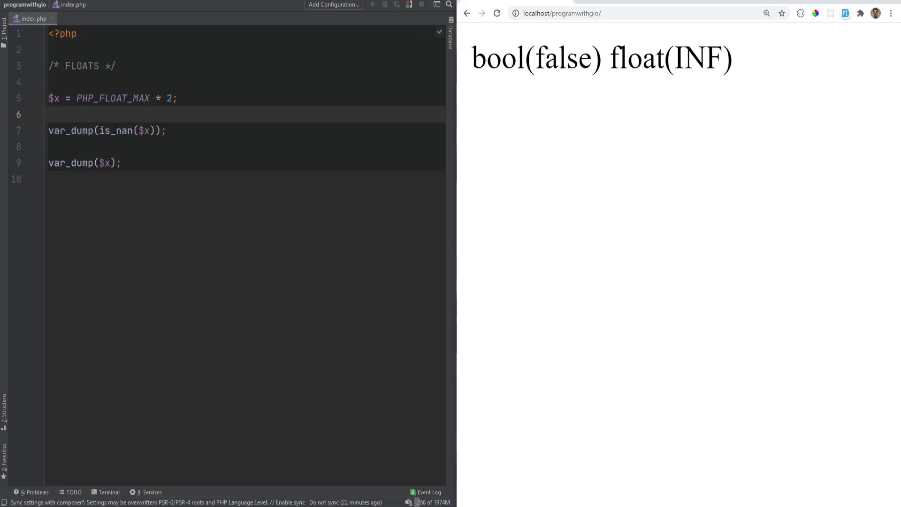
text(log(-1))
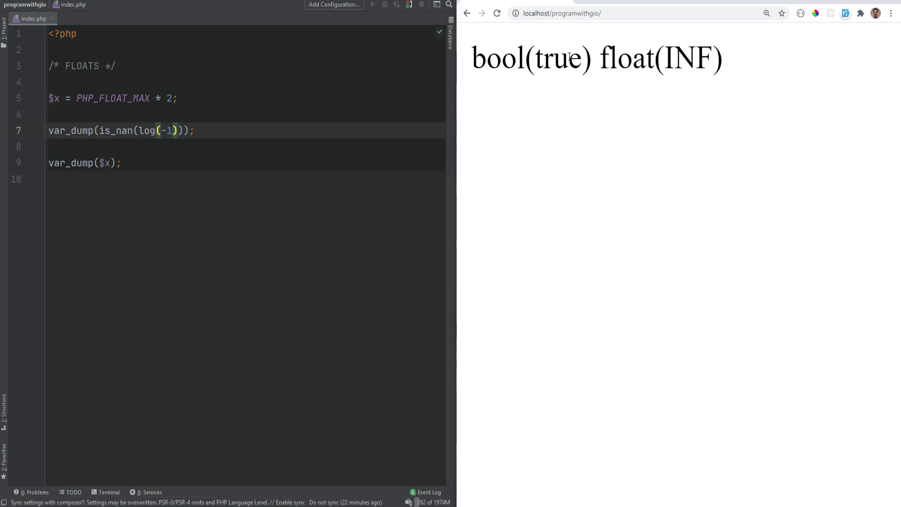
mouse_move(190, 170)
text($x = 5;)
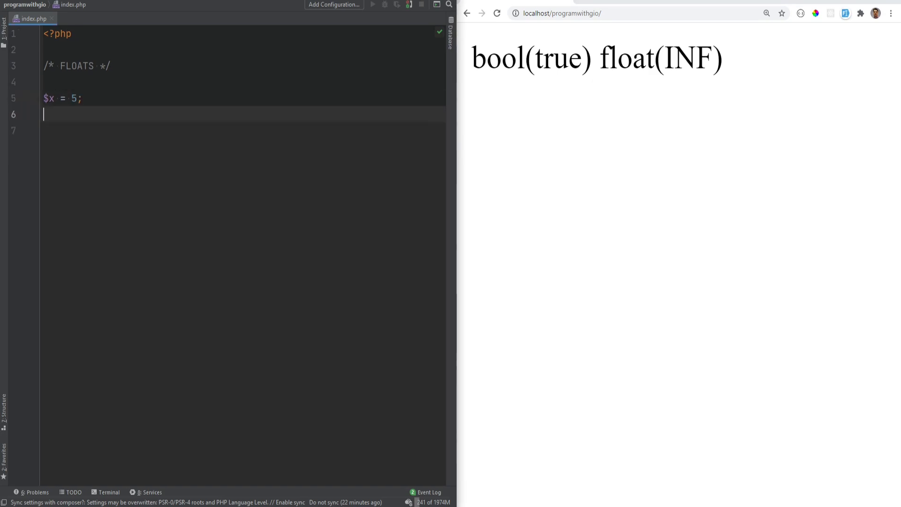
Dump $x via floatval(), then replace it with a (float) $x cast.
text(var_dump($x);)
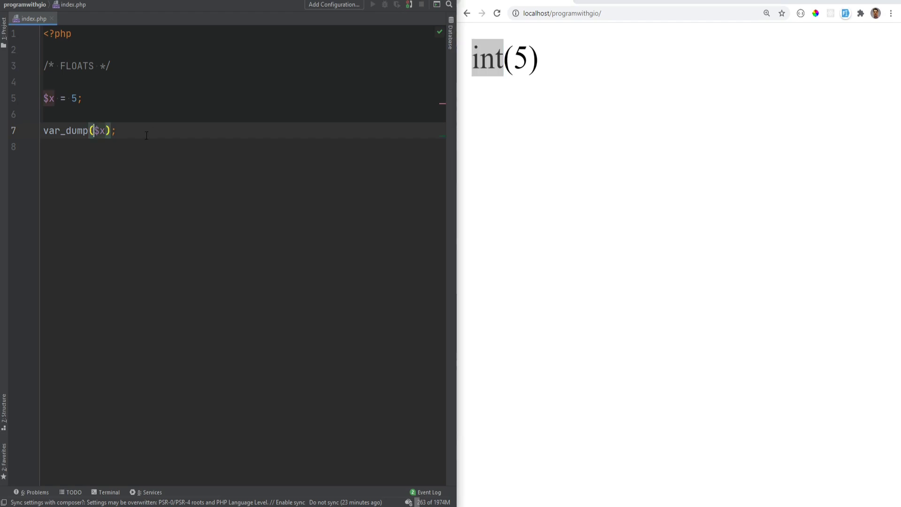
text((float))
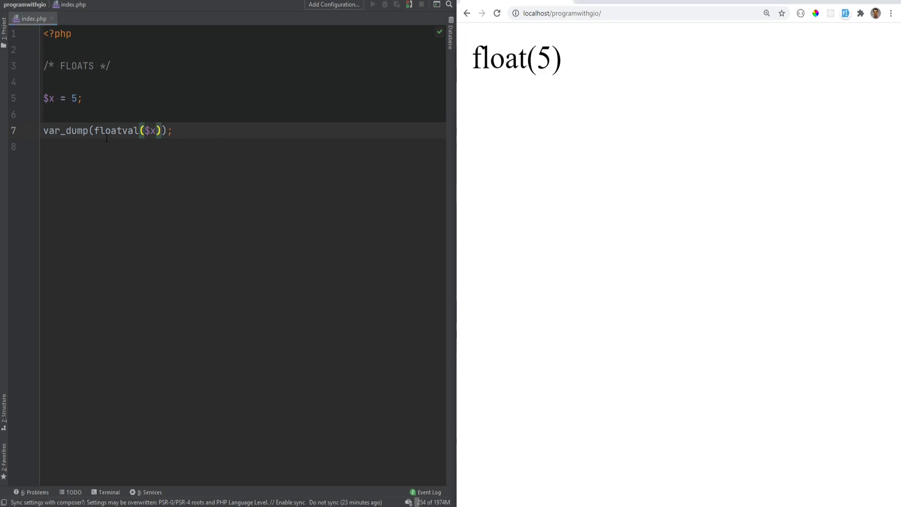
double_click(115, 130)
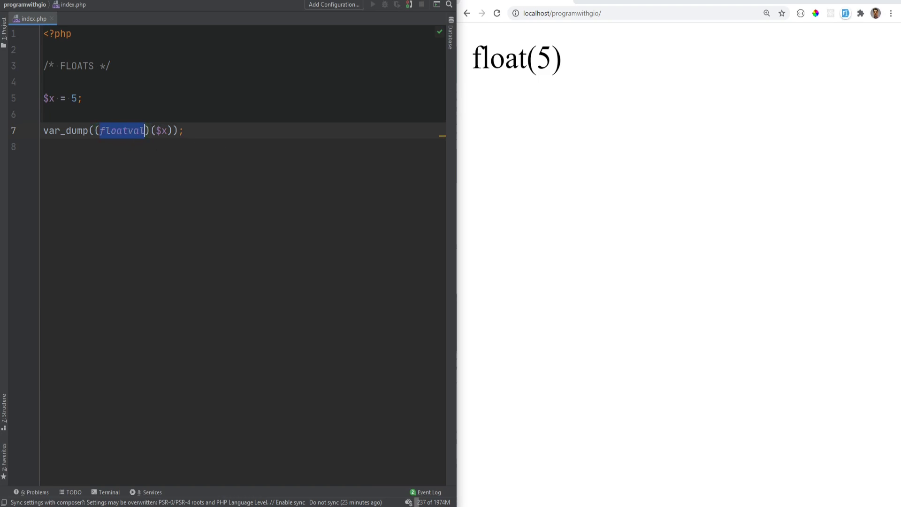
text((float) $x)
click(243, 99)
text(')
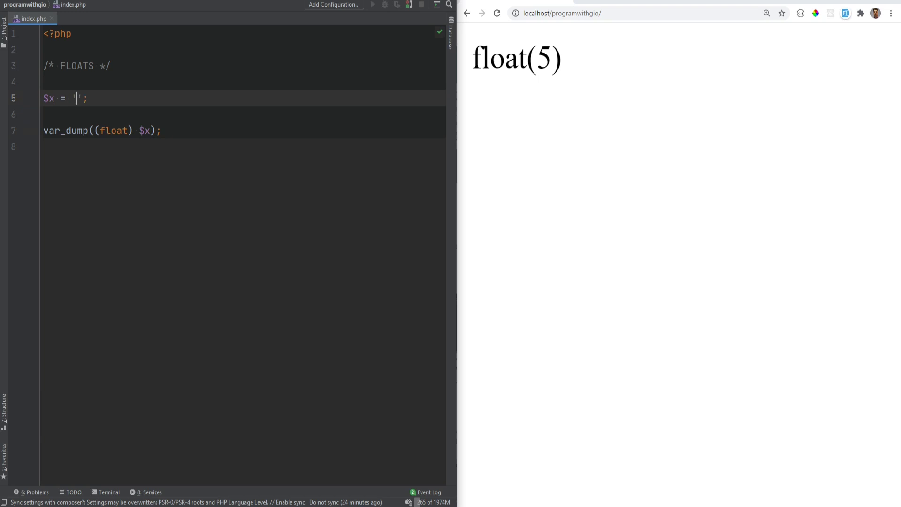
Set $x to 'awdawda' giving float(0), then to '15.5a' giving float(15.5).
text(awdawda)
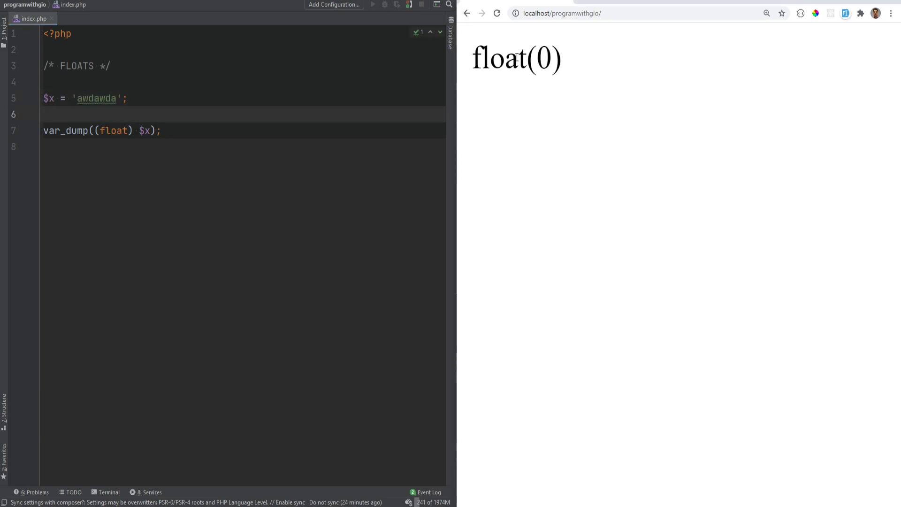
double_click(543, 59)
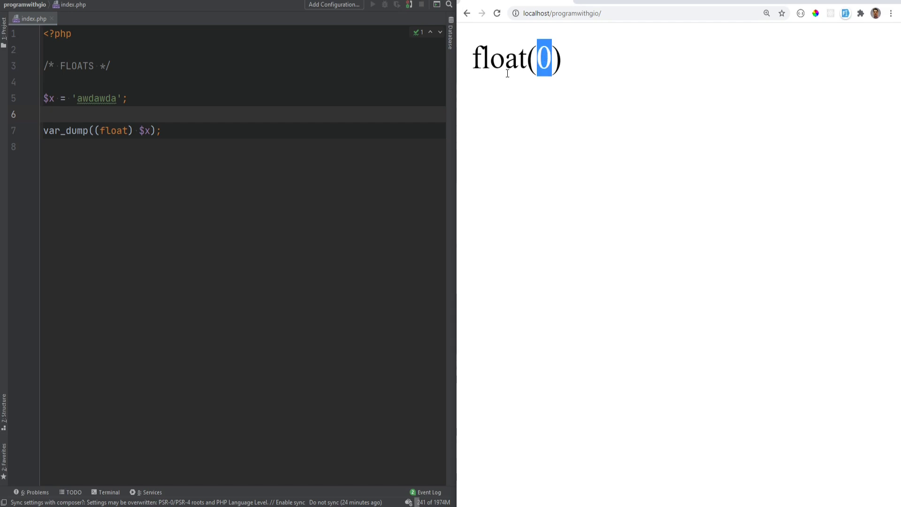
text(15)
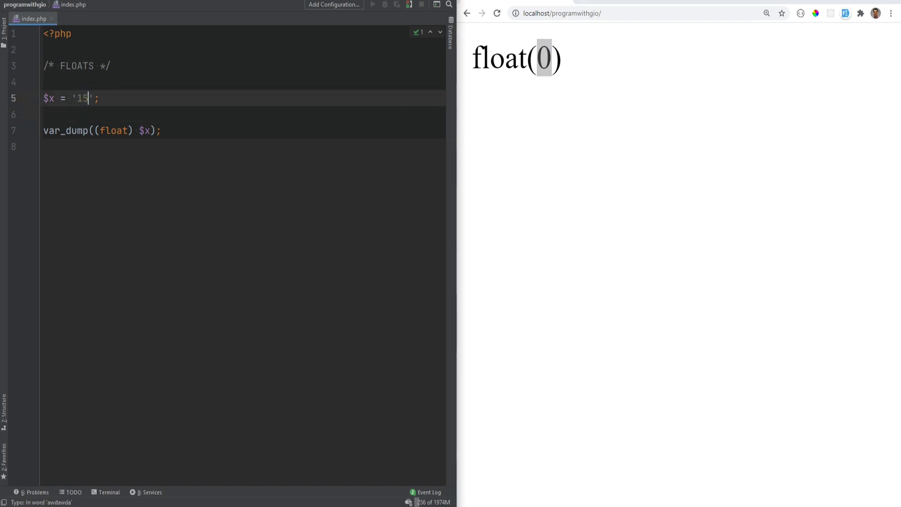
text(.5a)
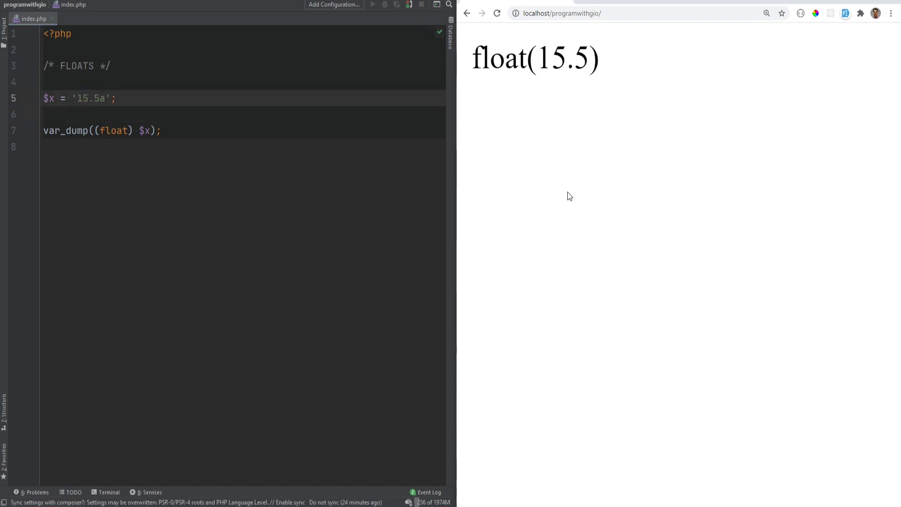
double_click(562, 59)
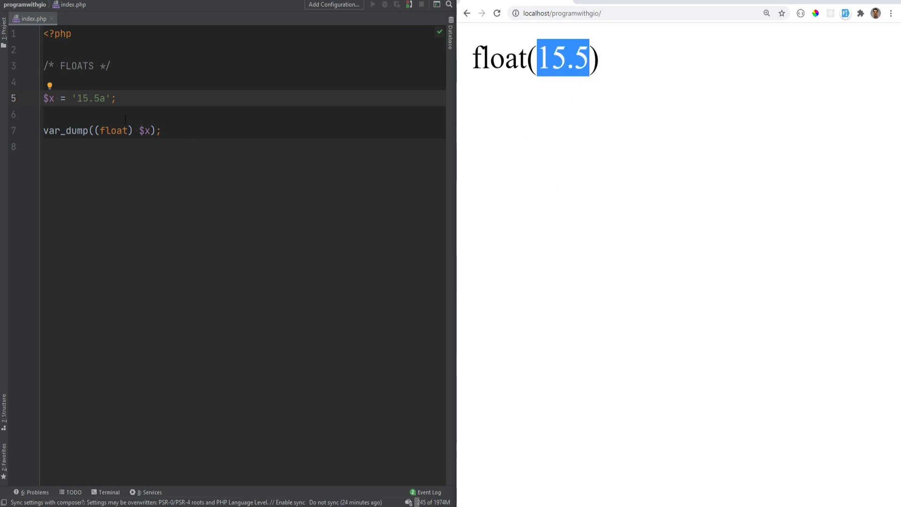